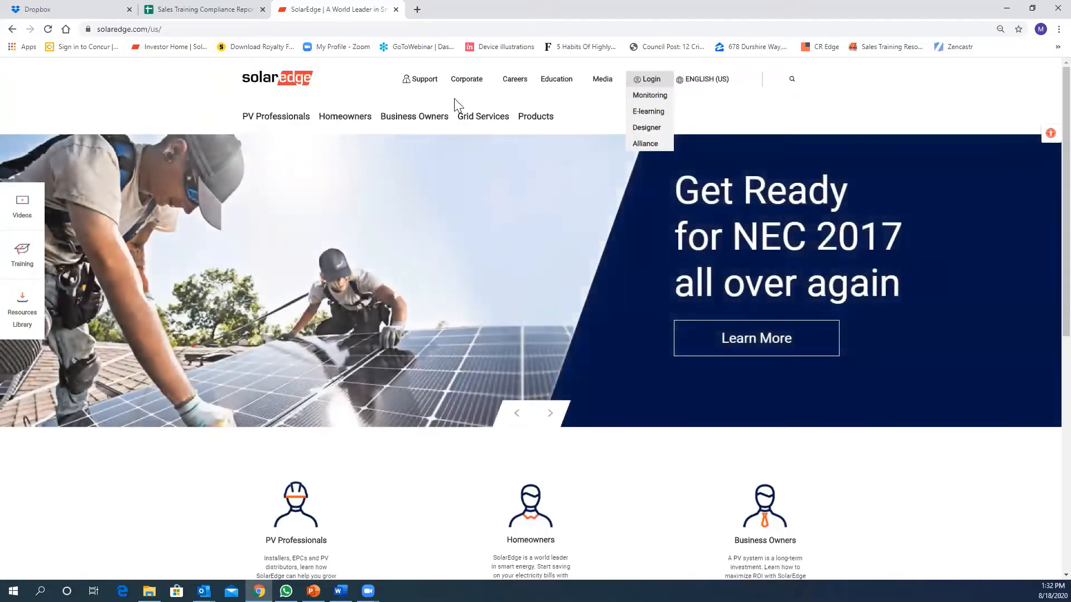
mouse_move(656, 87)
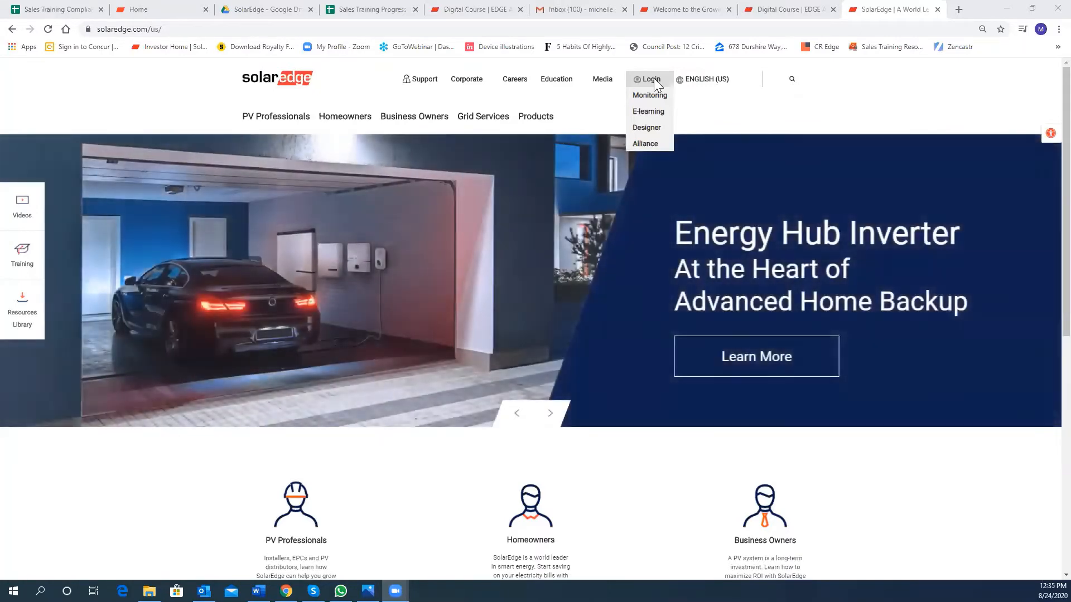
- Switch from the SolarEdge login choices to the Gmail inbox
click(580, 9)
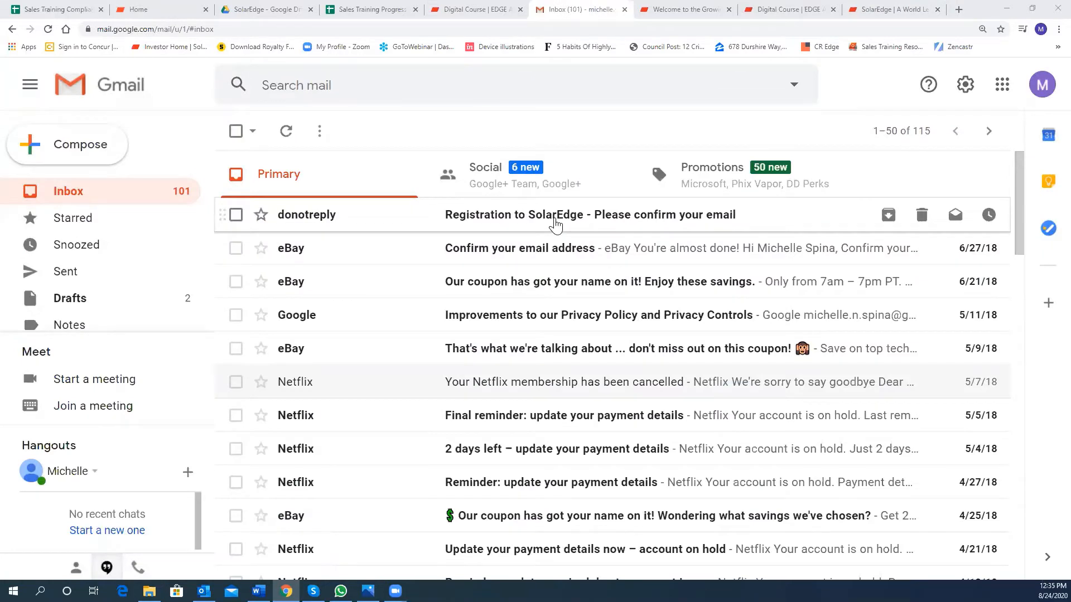
- Open the 'Registration to SolarEdge - Please confirm your email' message
click(589, 214)
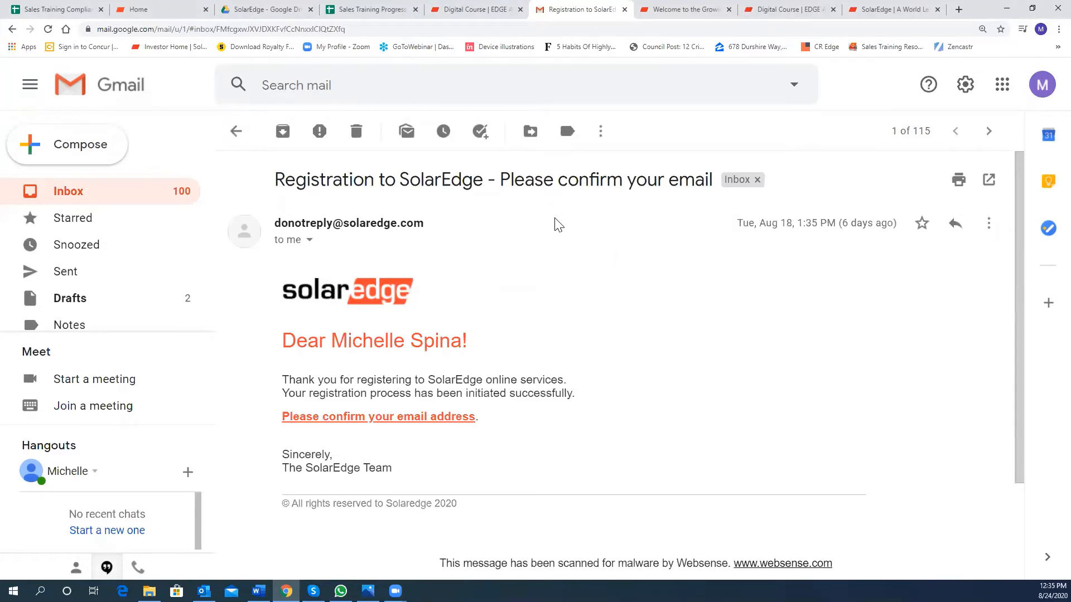
mouse_move(375, 467)
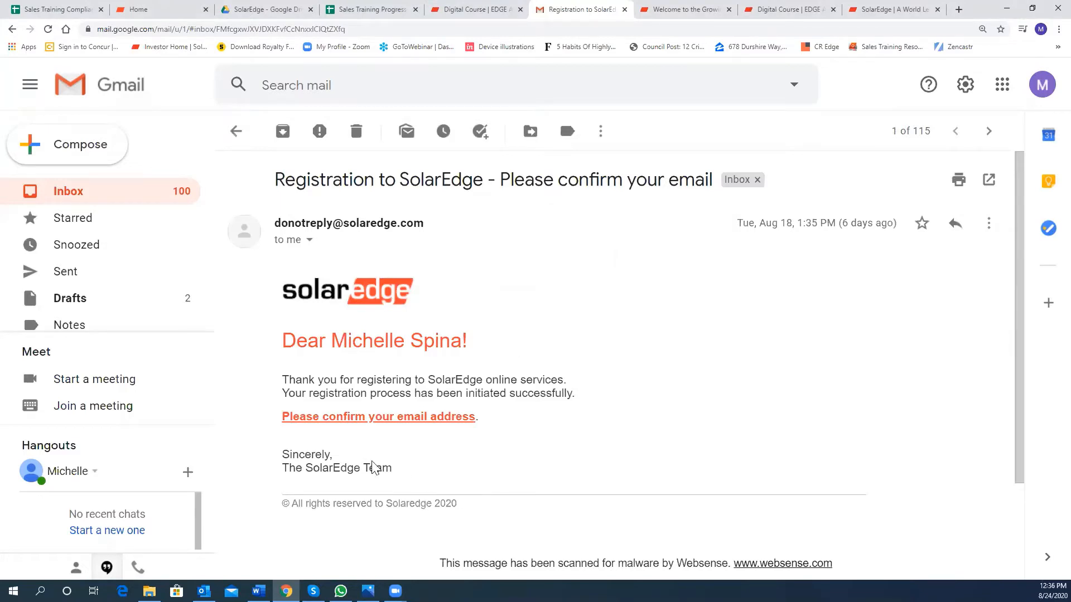
mouse_move(369, 424)
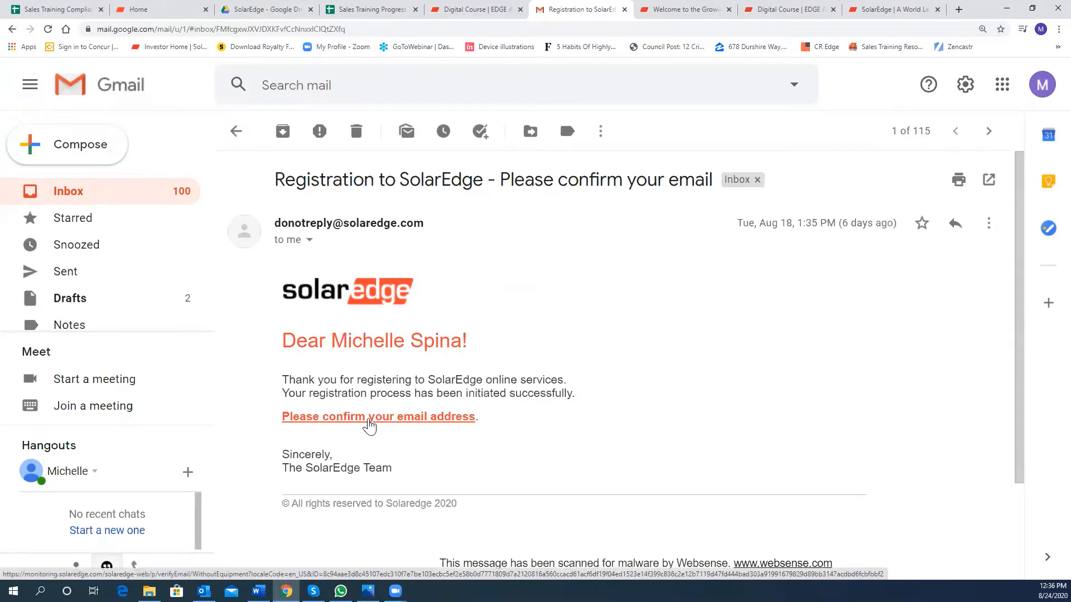
- Confirm the email, fill contact details, choose Sales job type, set a password and continue
click(378, 416)
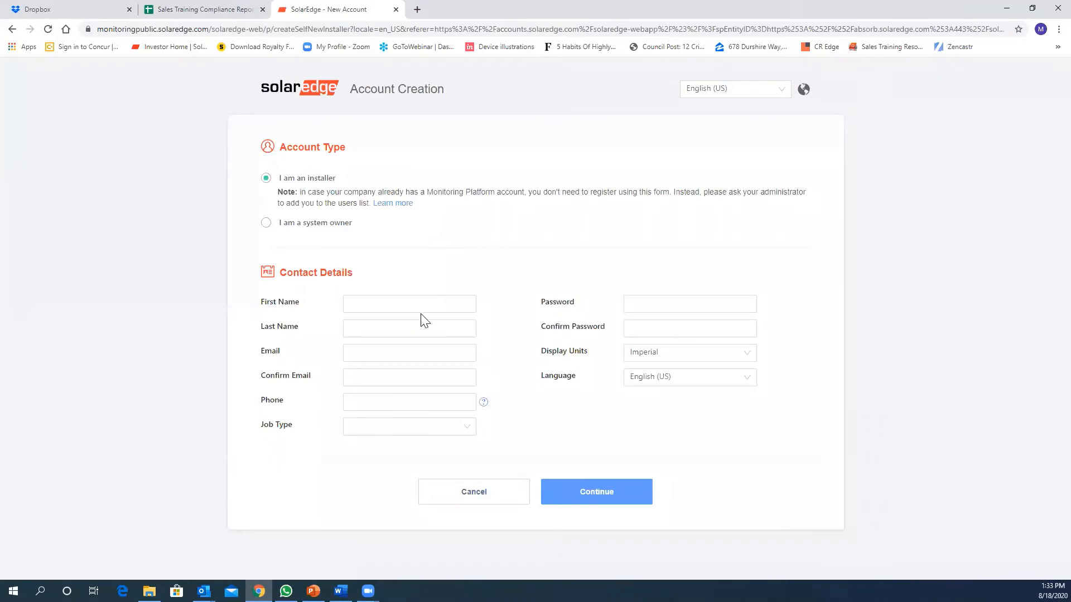
click(409, 303)
text(Michelle)
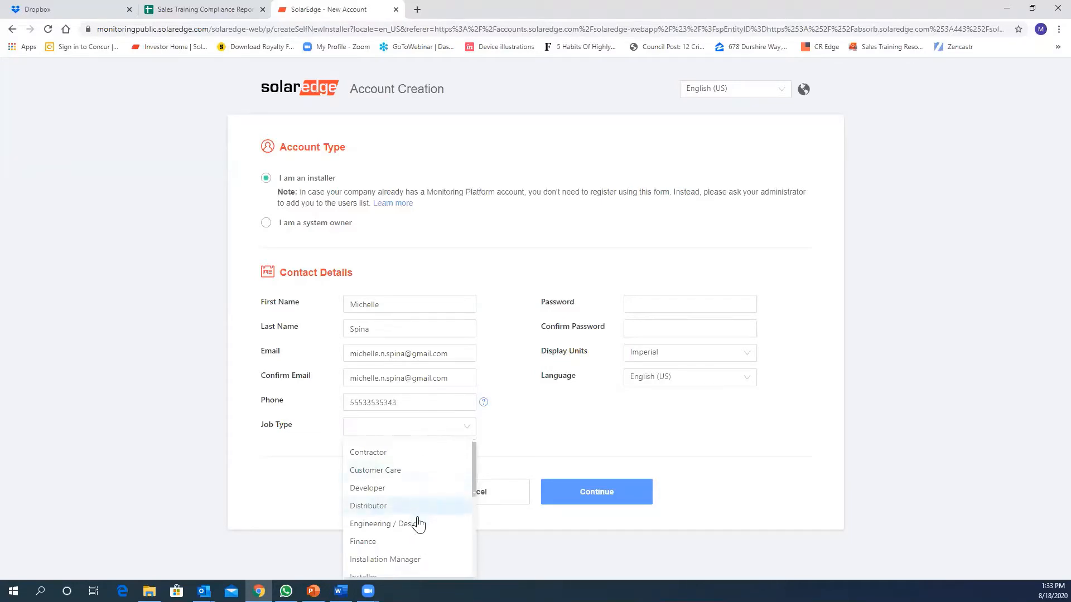
click(358, 425)
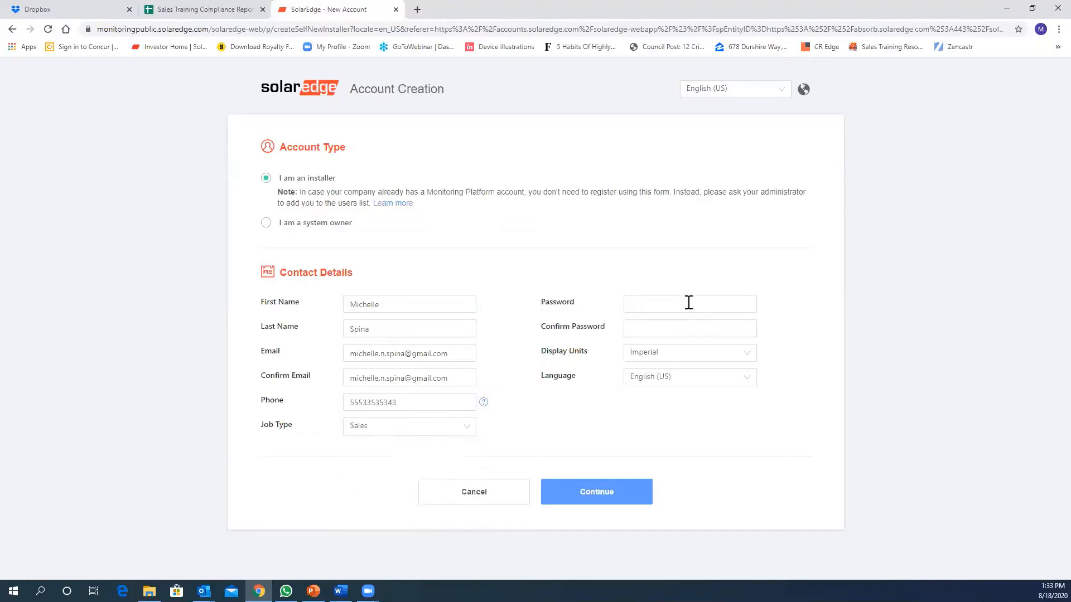
click(689, 303)
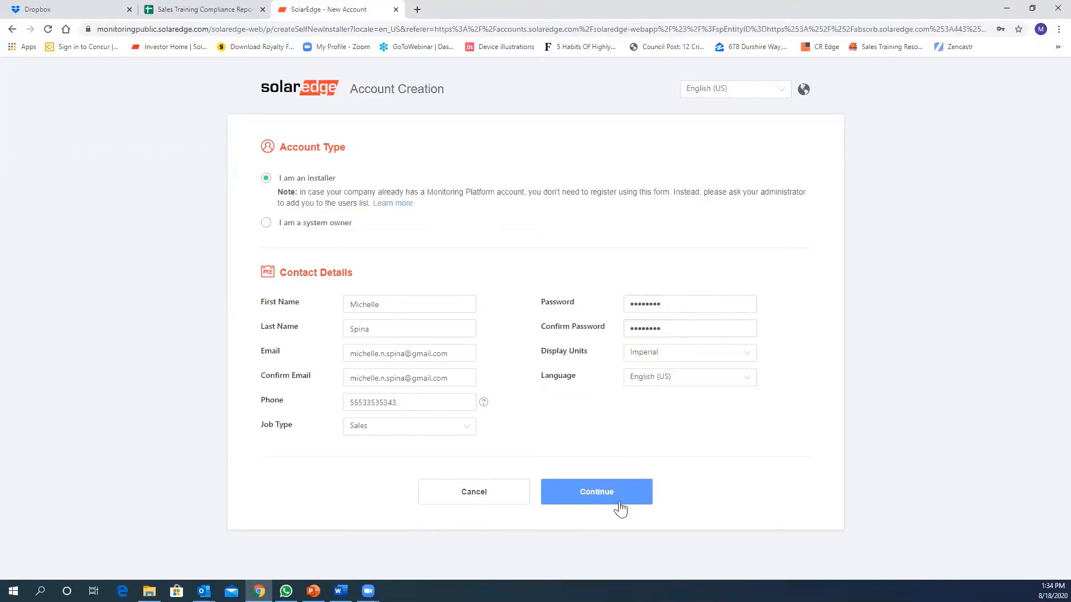
click(596, 491)
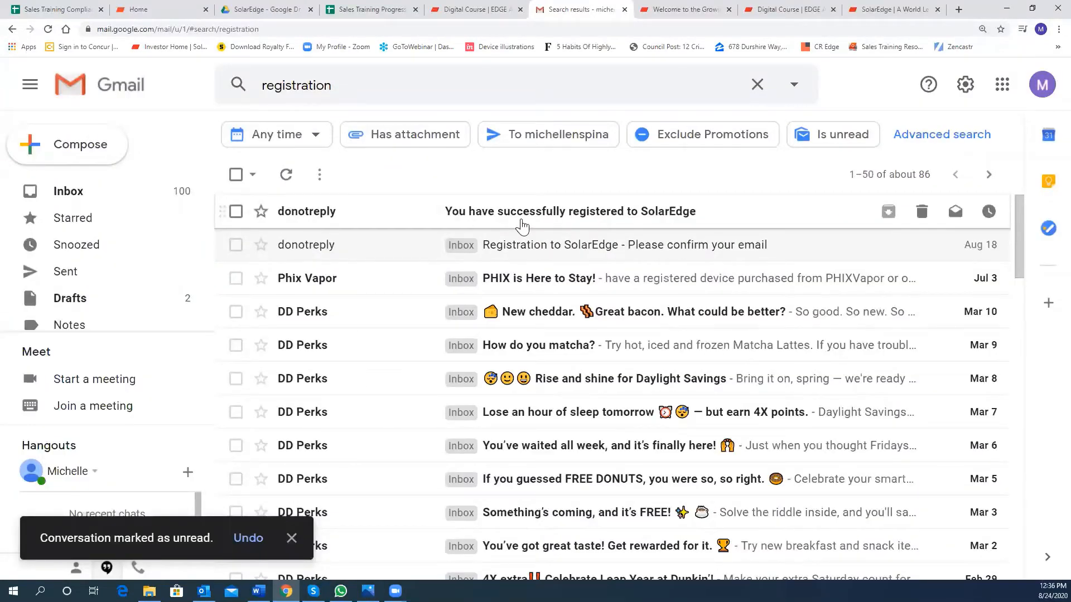
- Open the 'You have successfully registered to SolarEdge' welcome email
click(568, 211)
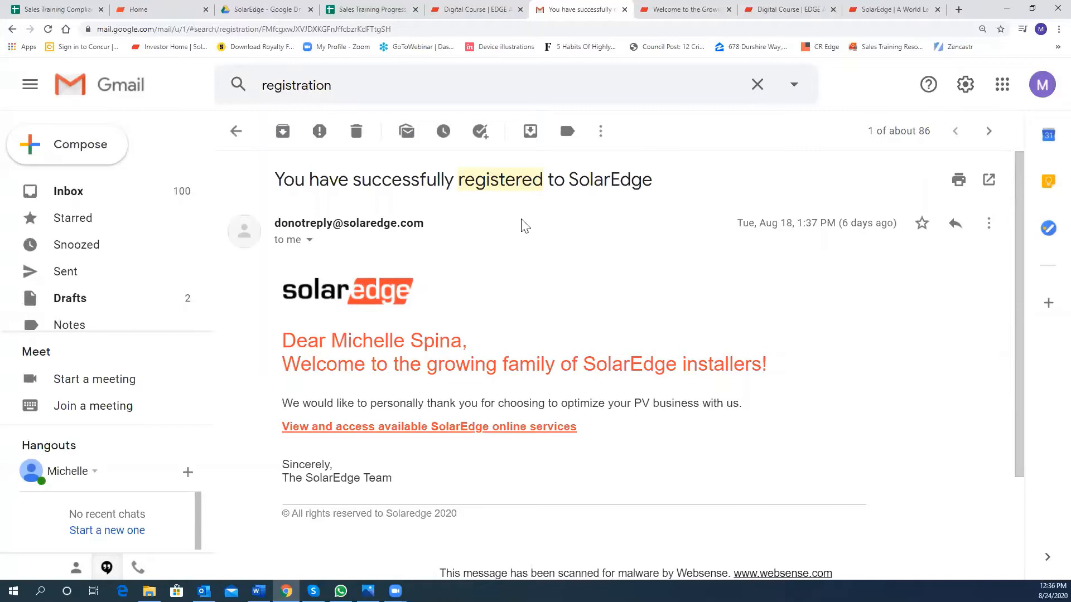
mouse_move(367, 436)
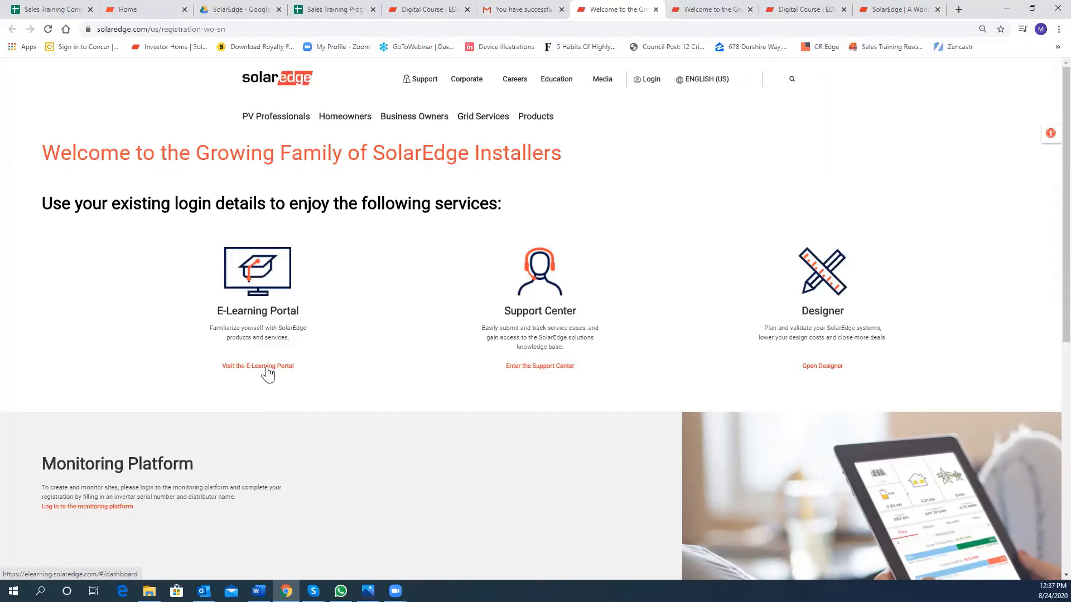
mouse_move(285, 374)
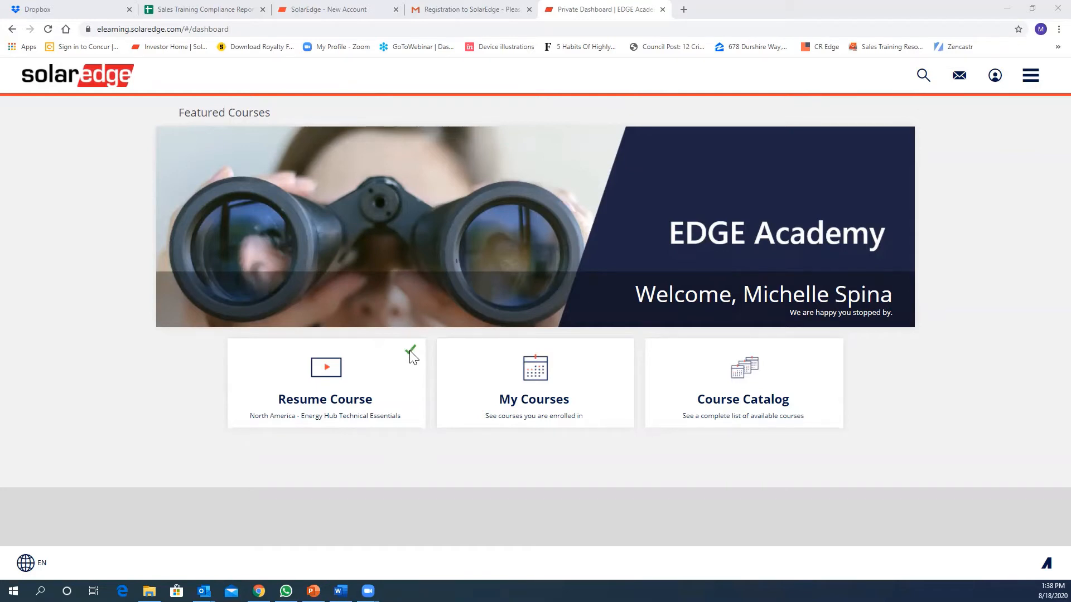
mouse_move(624, 351)
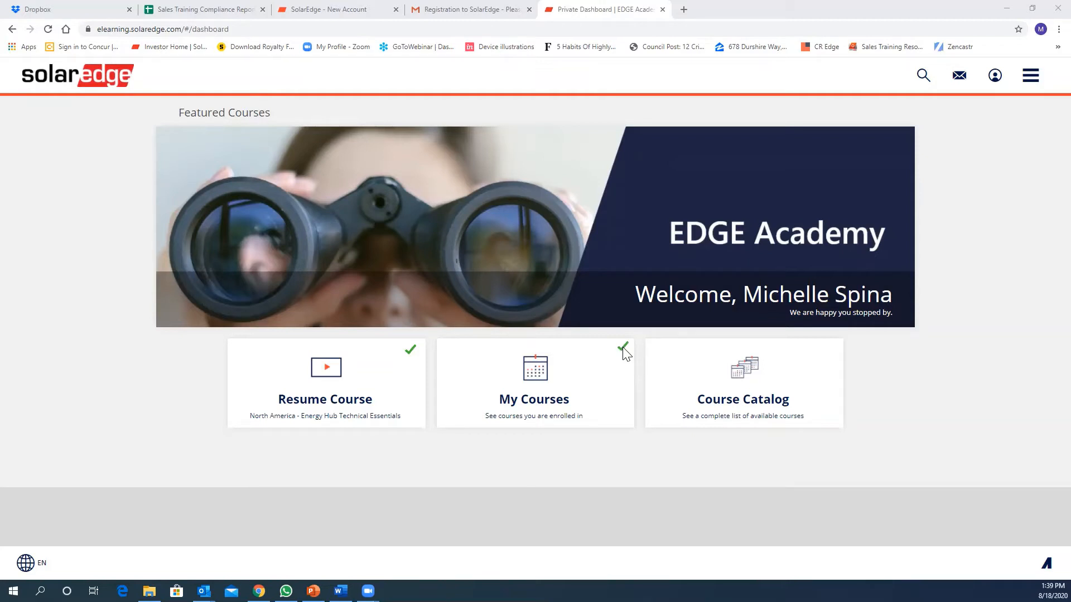
mouse_move(834, 349)
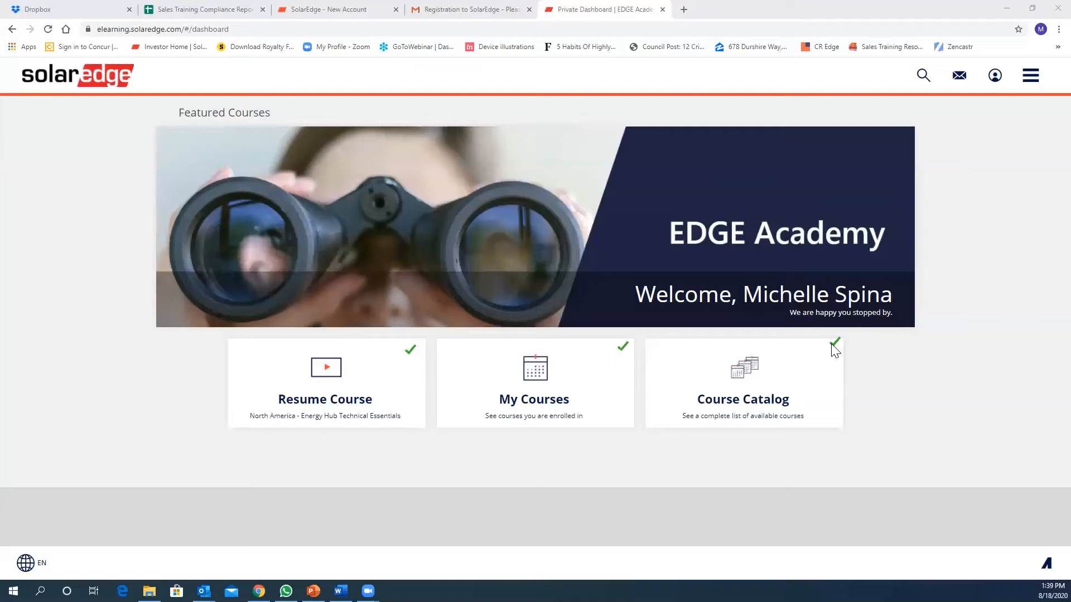
mouse_move(827, 294)
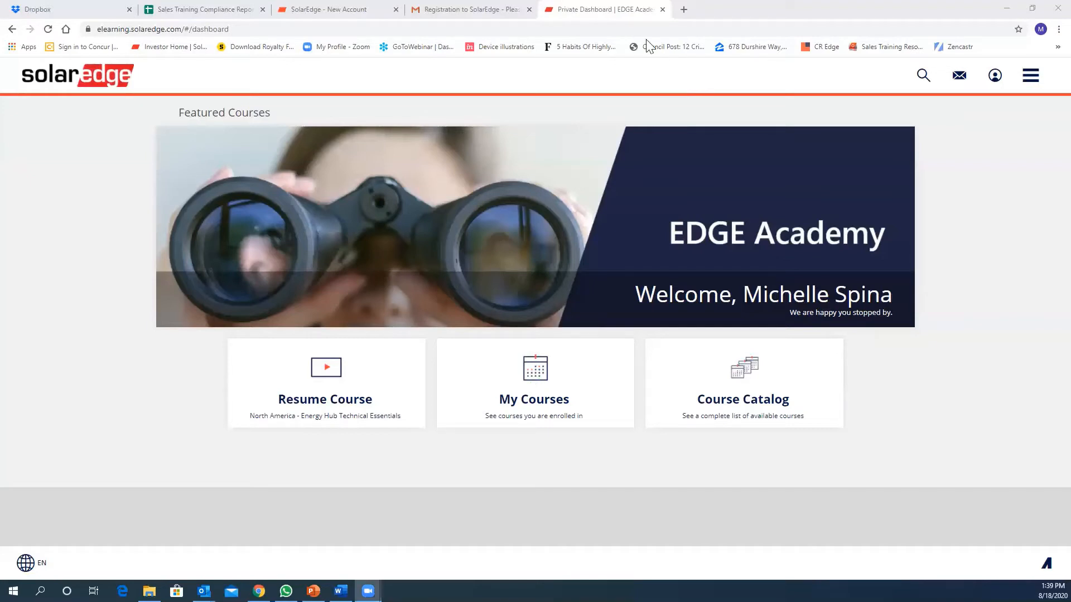
- Open My Courses, listing Customer Training and On-Demand Webinars
click(534, 399)
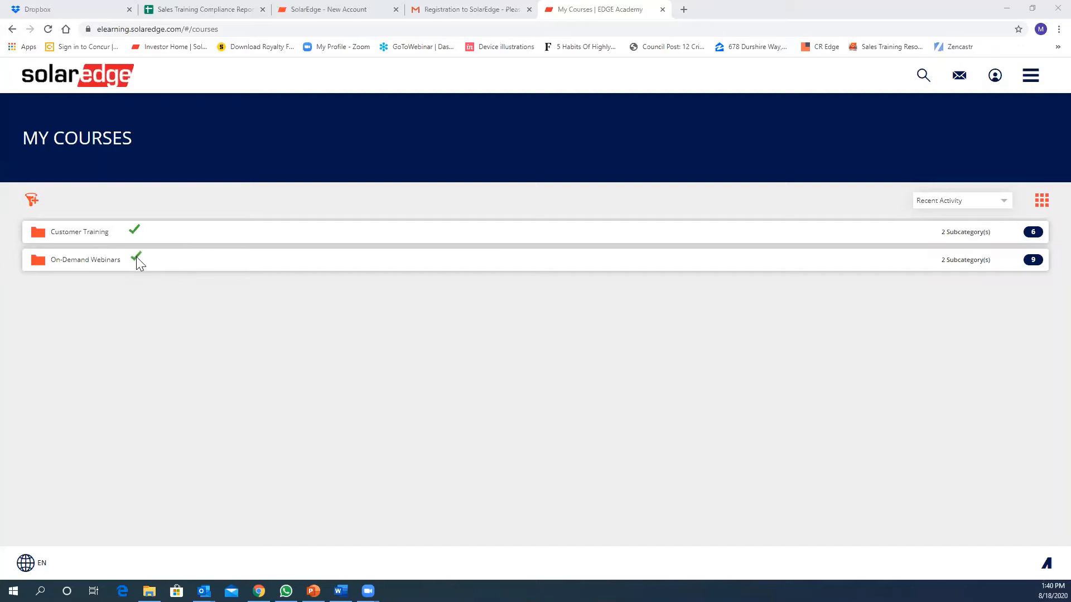
mouse_move(428, 100)
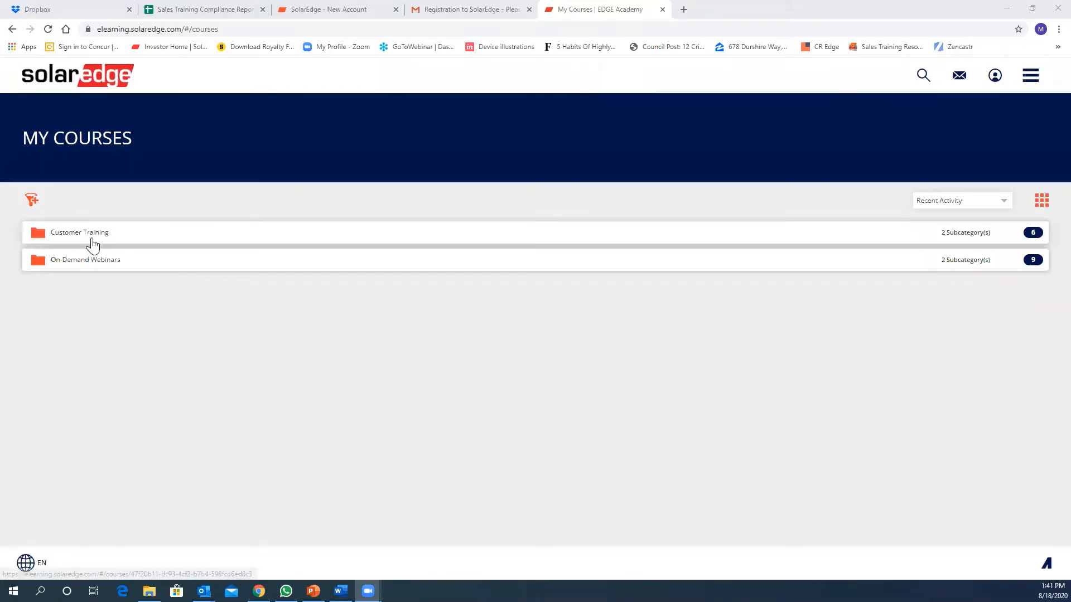
- Go through Customer Training and Sales Training Classes to the Smart EV Charger Overview course
click(79, 232)
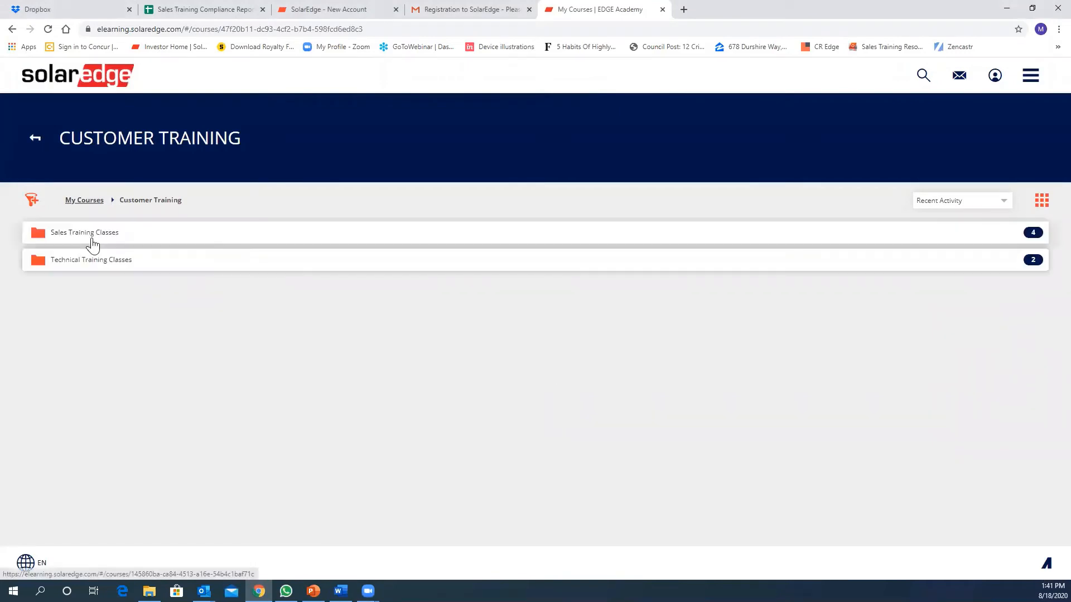
mouse_move(103, 234)
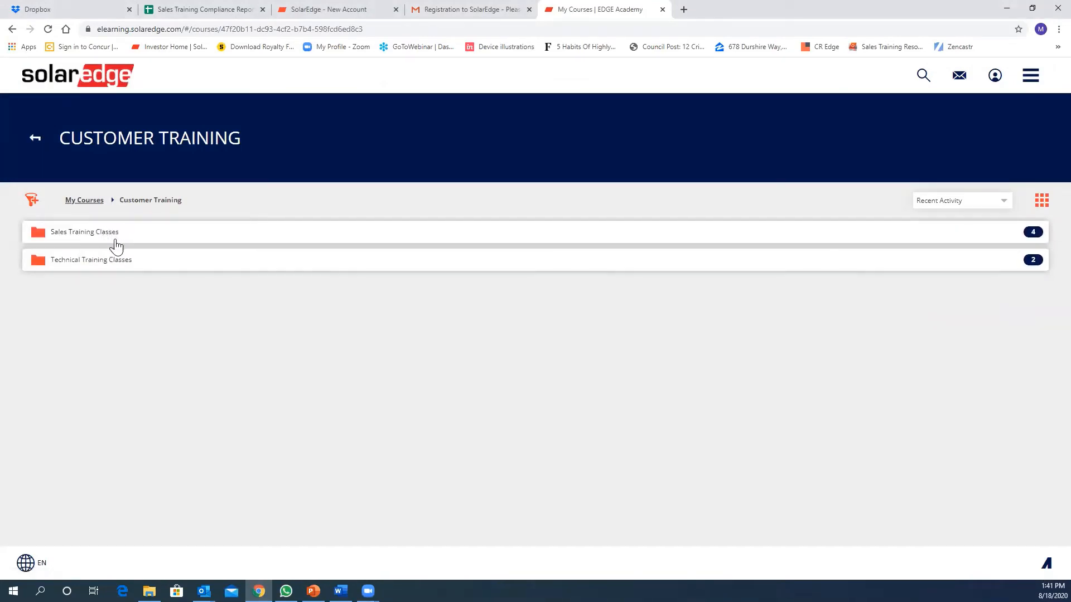
click(85, 232)
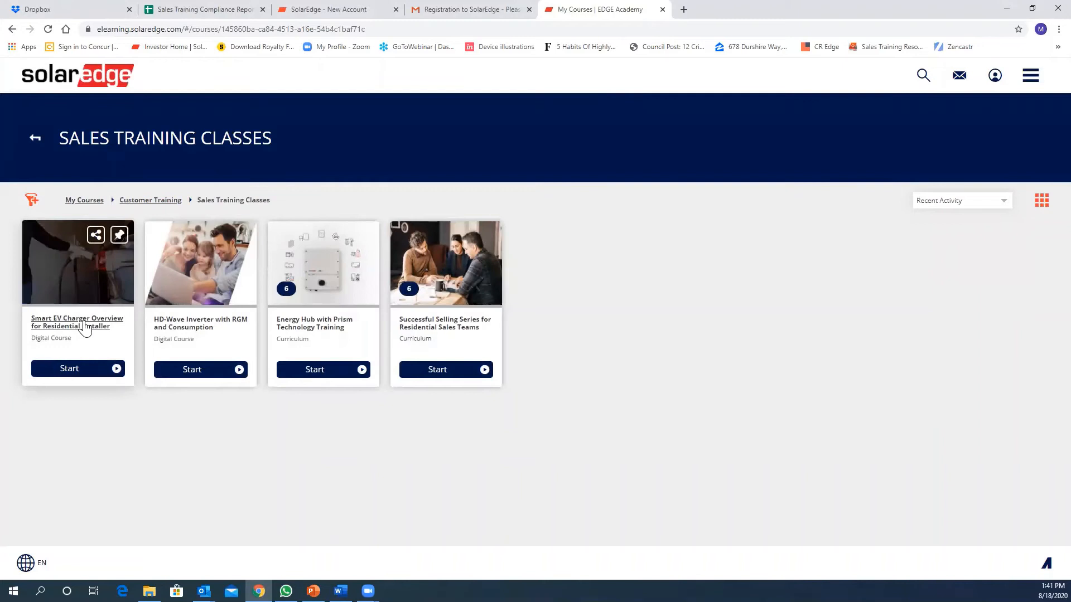
click(76, 321)
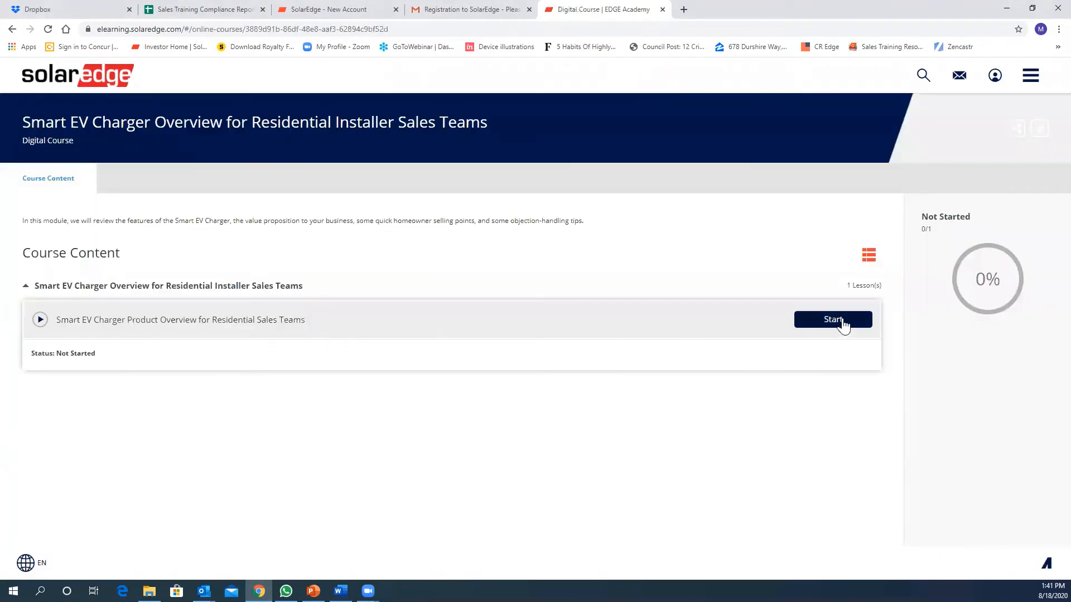
- Play the Smart EV Charger lesson to the end and close the player, completing the course at 100%
click(832, 319)
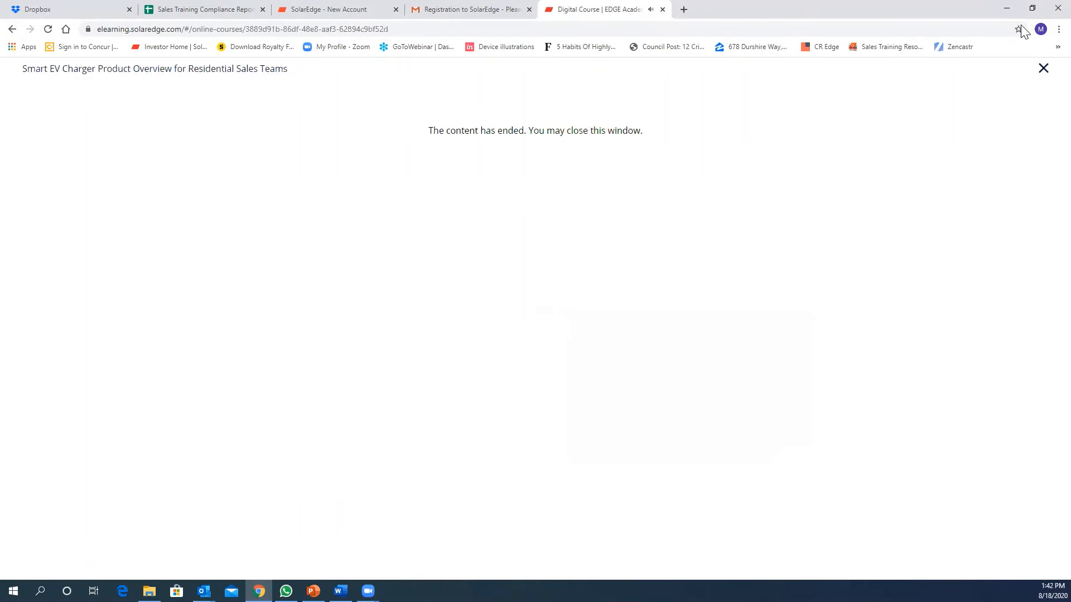
click(1042, 68)
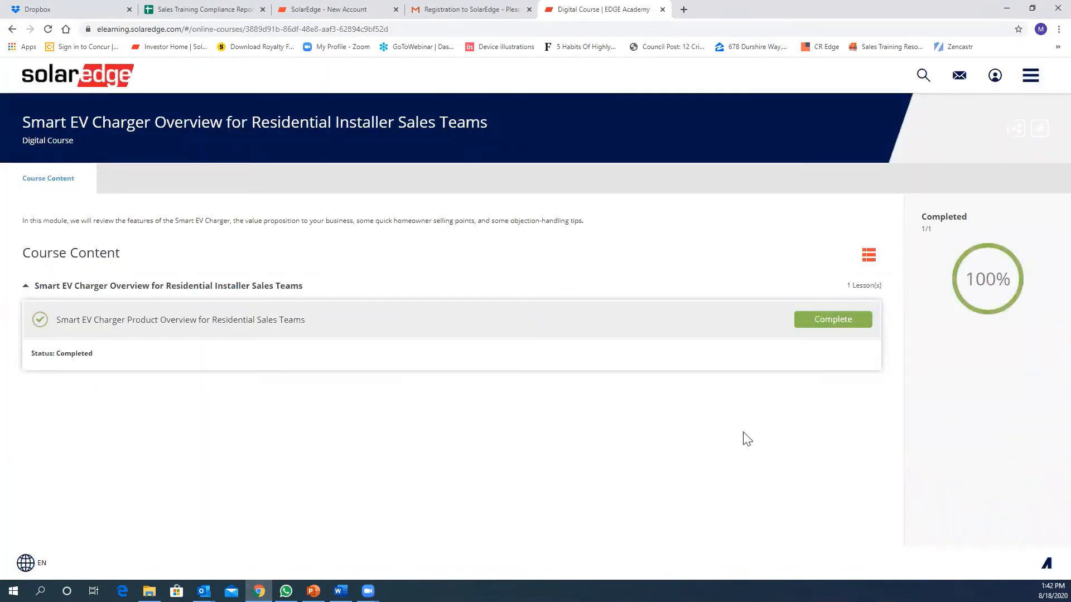
mouse_move(807, 429)
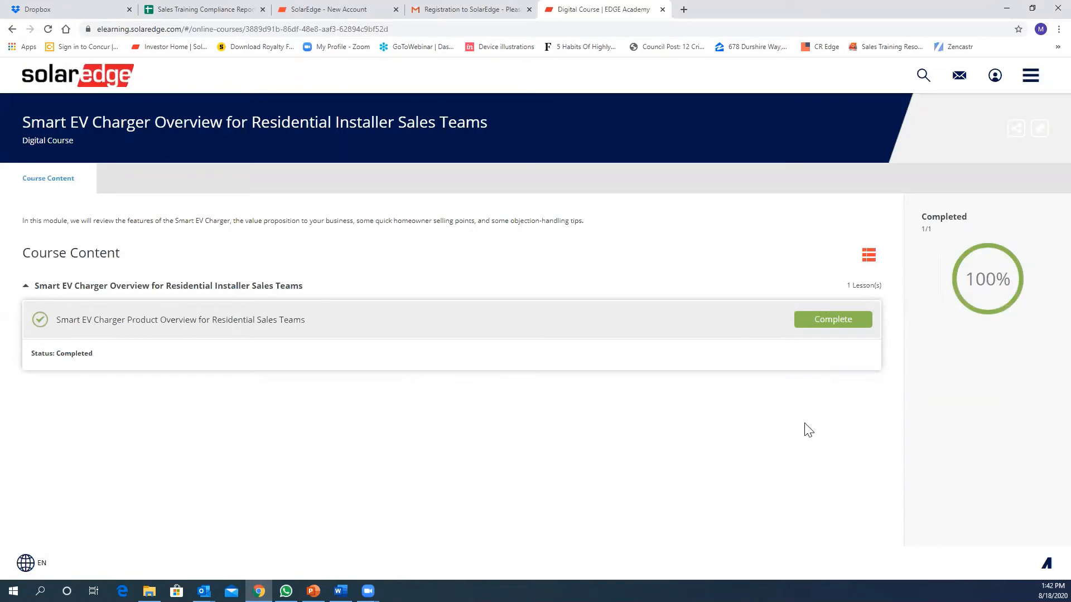
mouse_move(65, 178)
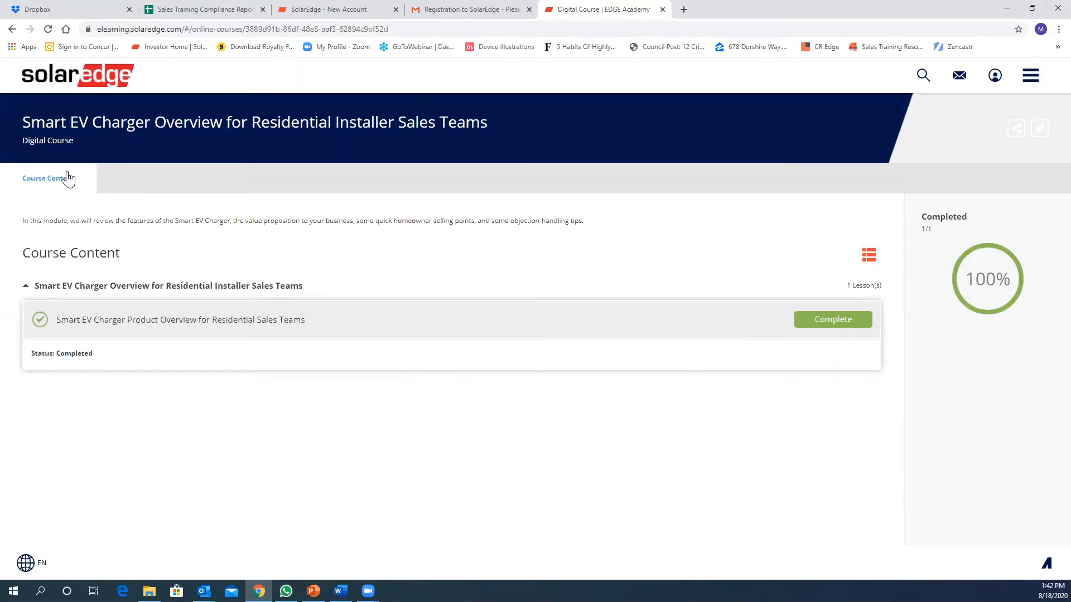
mouse_move(1029, 142)
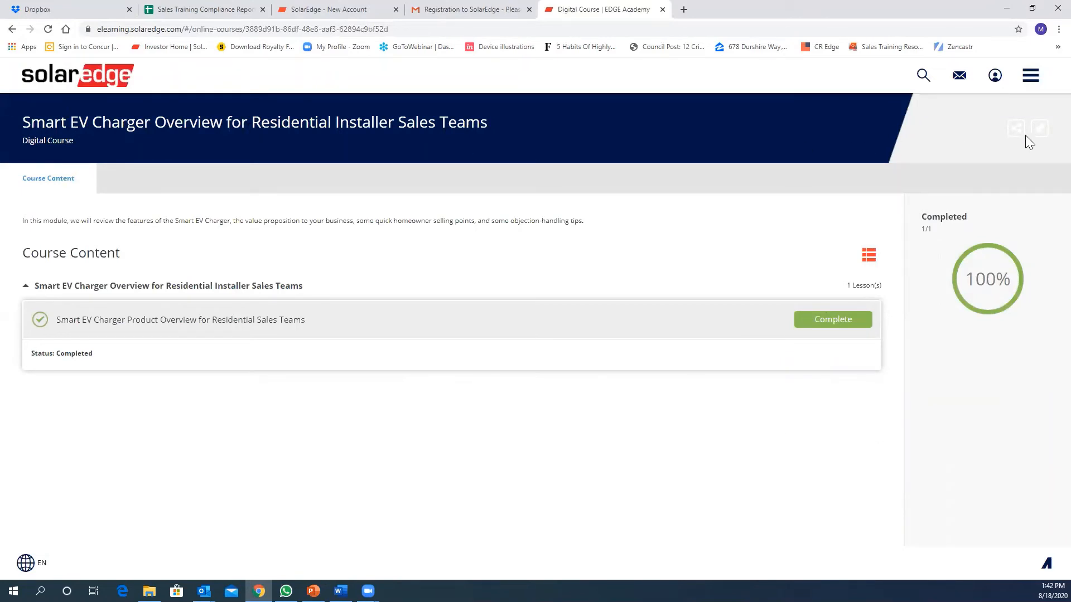
mouse_move(867, 196)
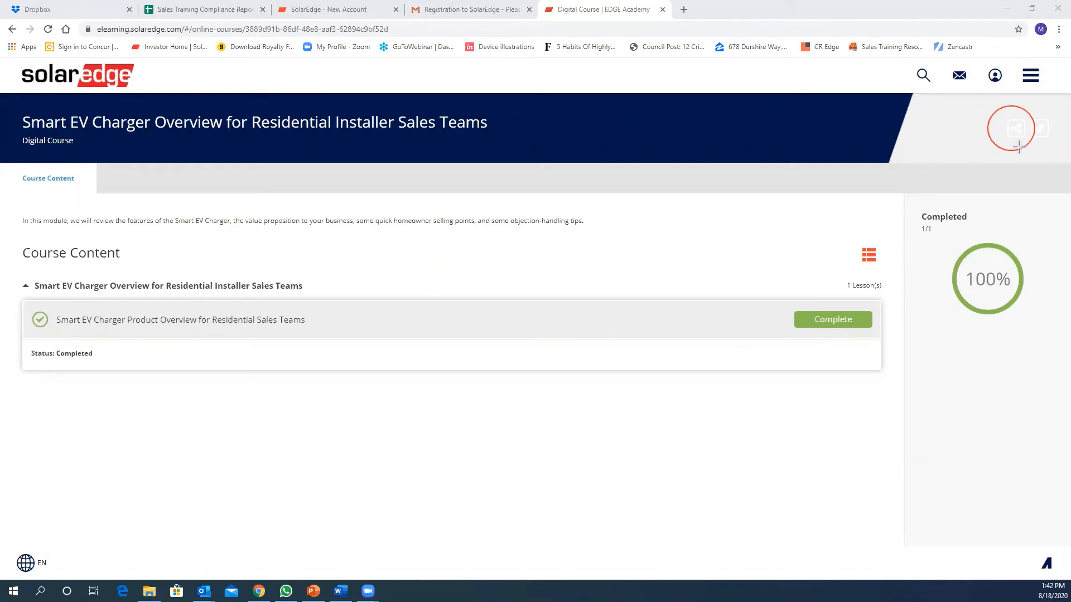
- Copy the completed course's share link and close the Share This dialog
click(1012, 129)
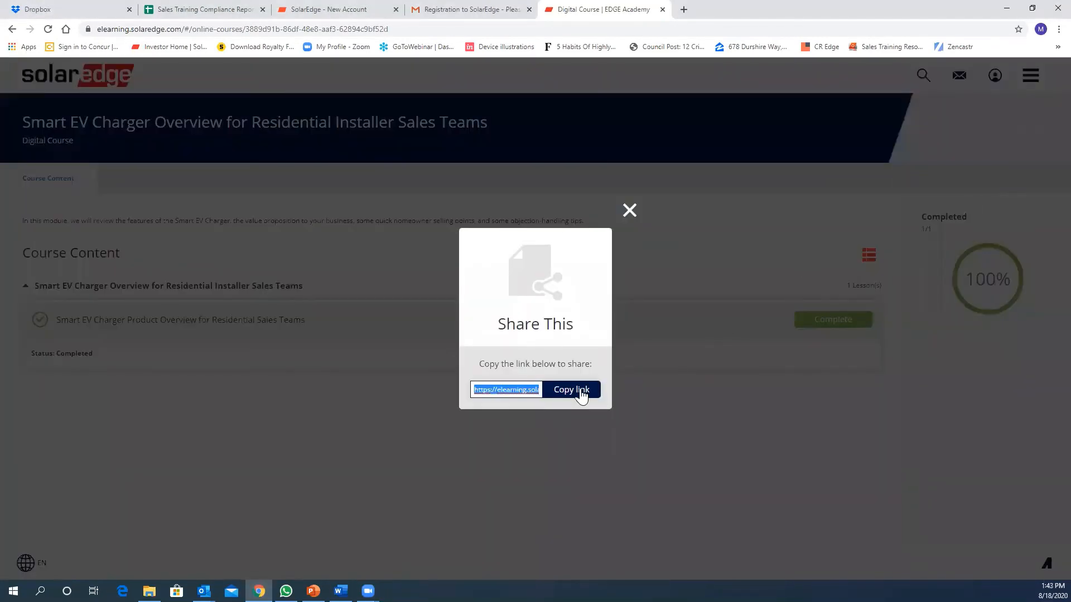
click(570, 389)
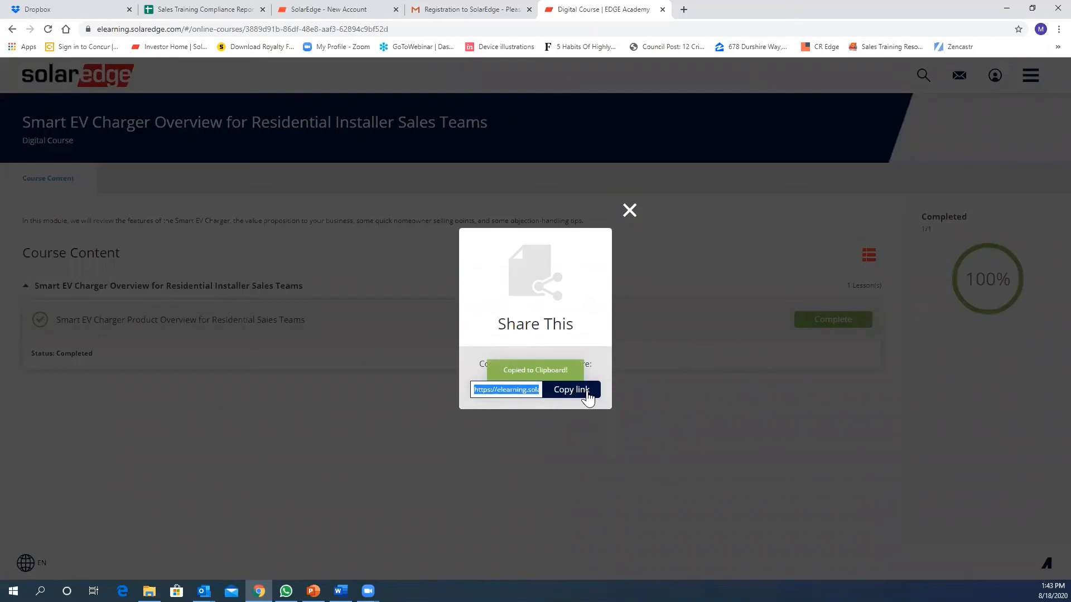
click(627, 210)
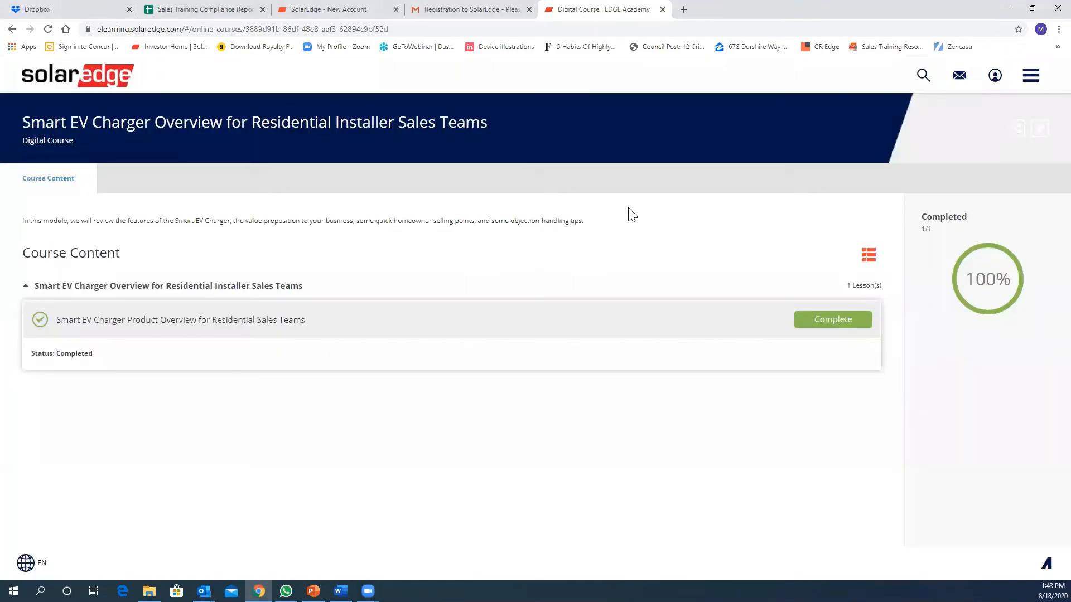
mouse_move(720, 163)
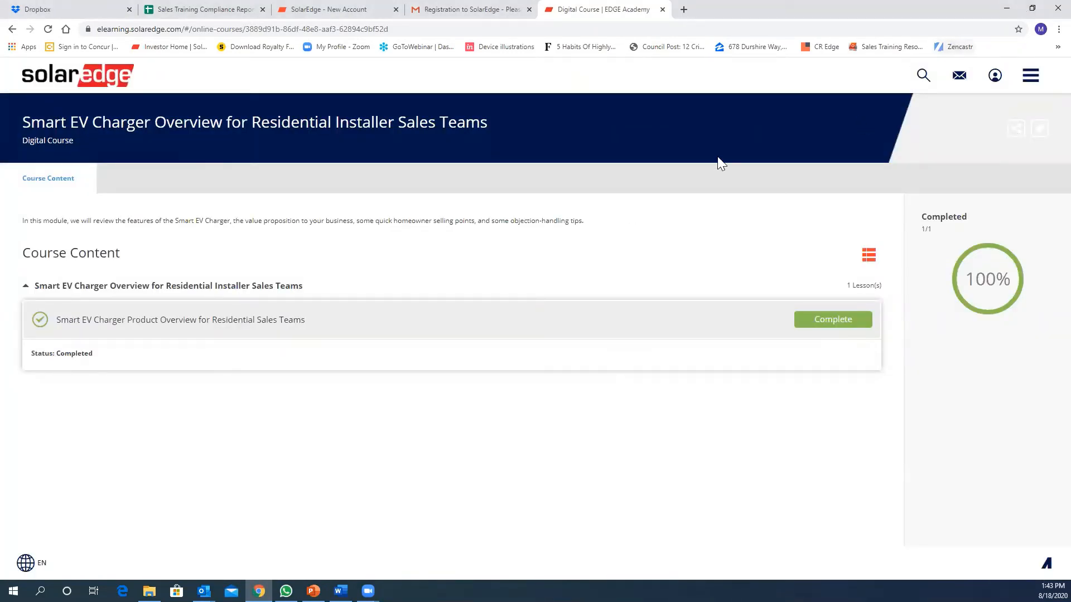
mouse_move(696, 163)
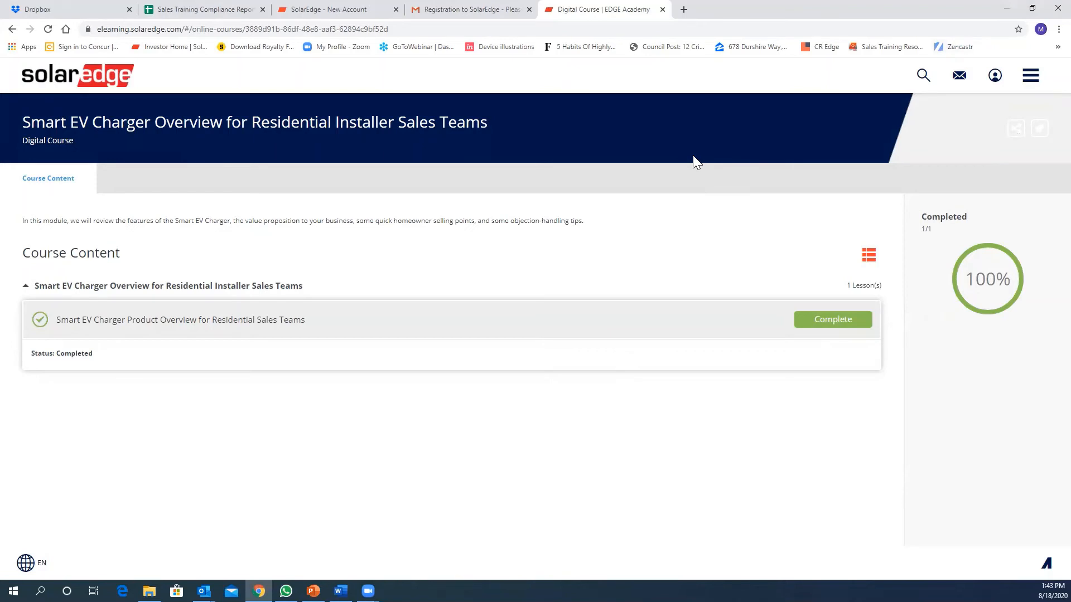
mouse_move(717, 159)
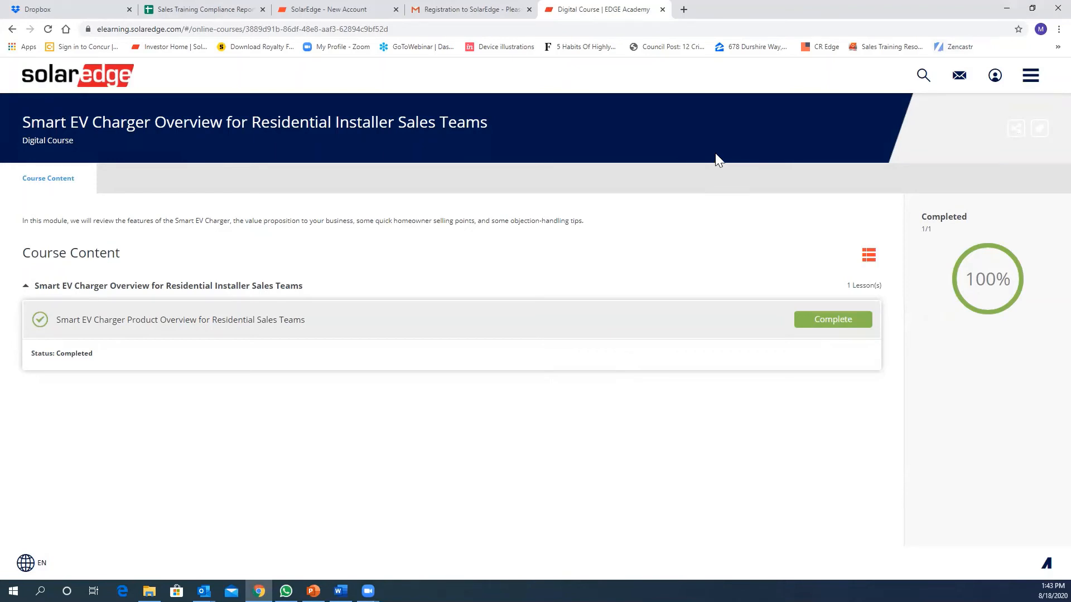
mouse_move(922, 75)
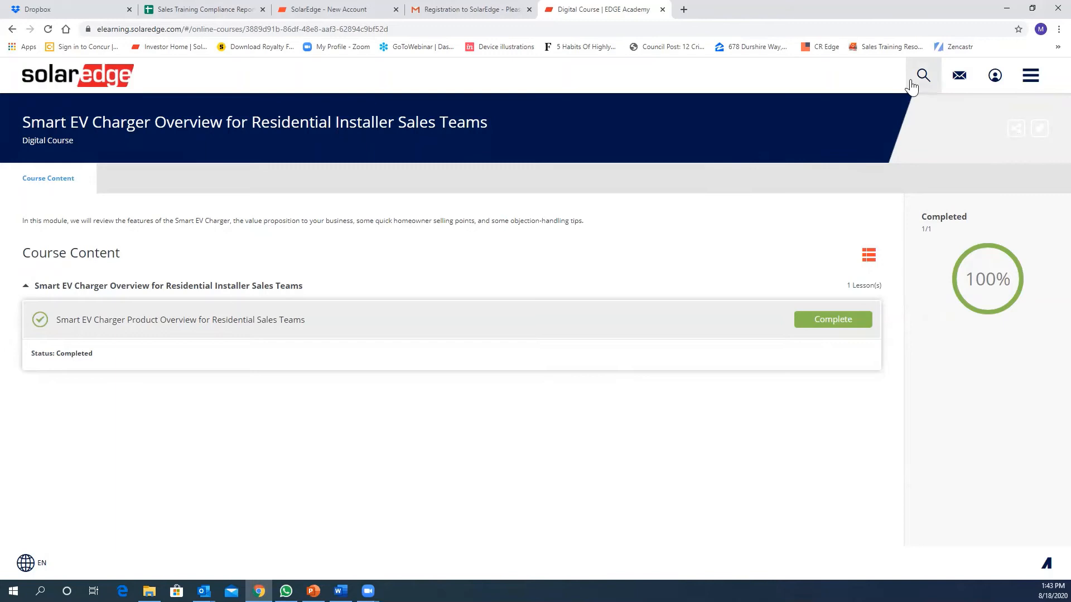
mouse_move(920, 81)
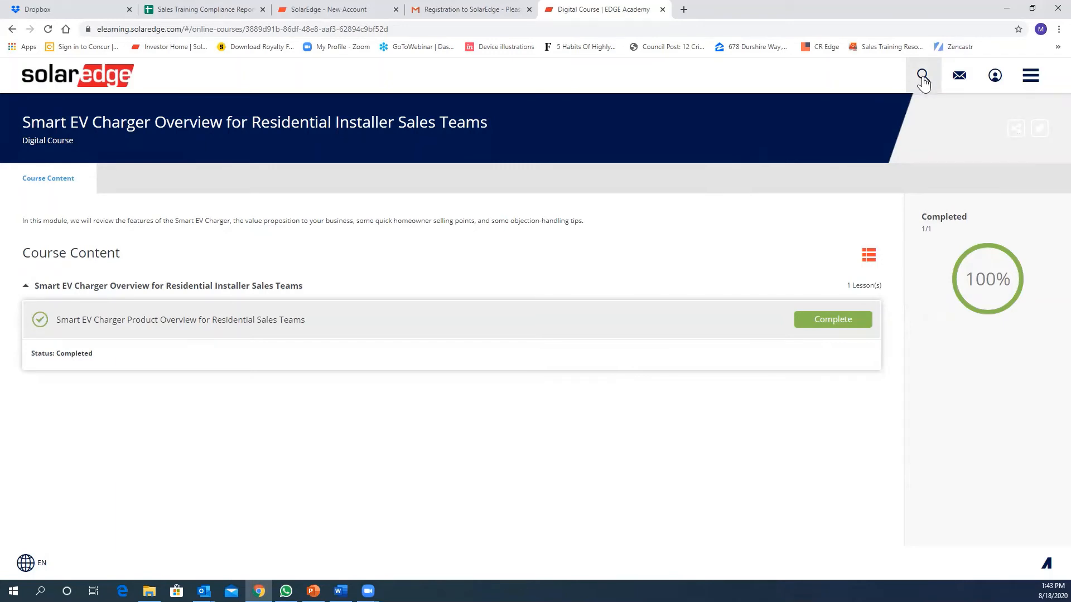
- Search the academy for 'Smart EV Charger' to list 11 matching results
click(922, 75)
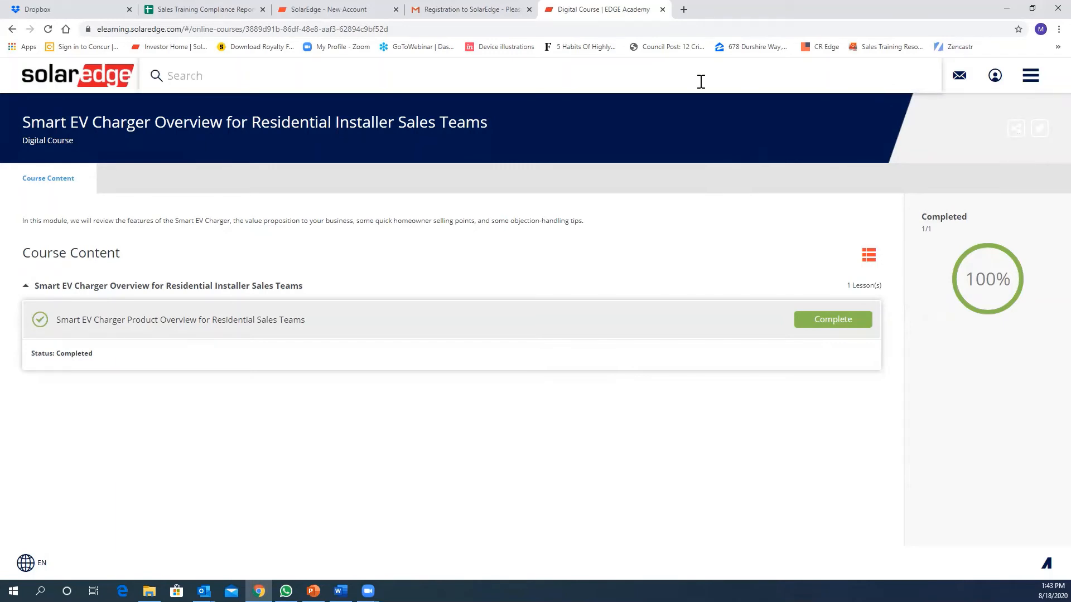
text(Smart EV Charger)
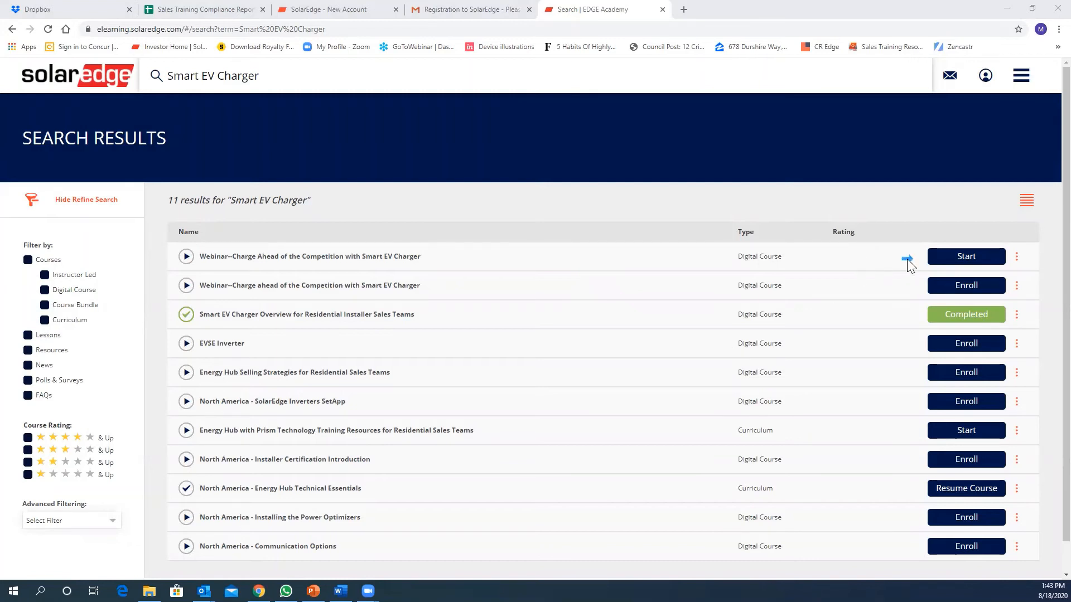
mouse_move(904, 321)
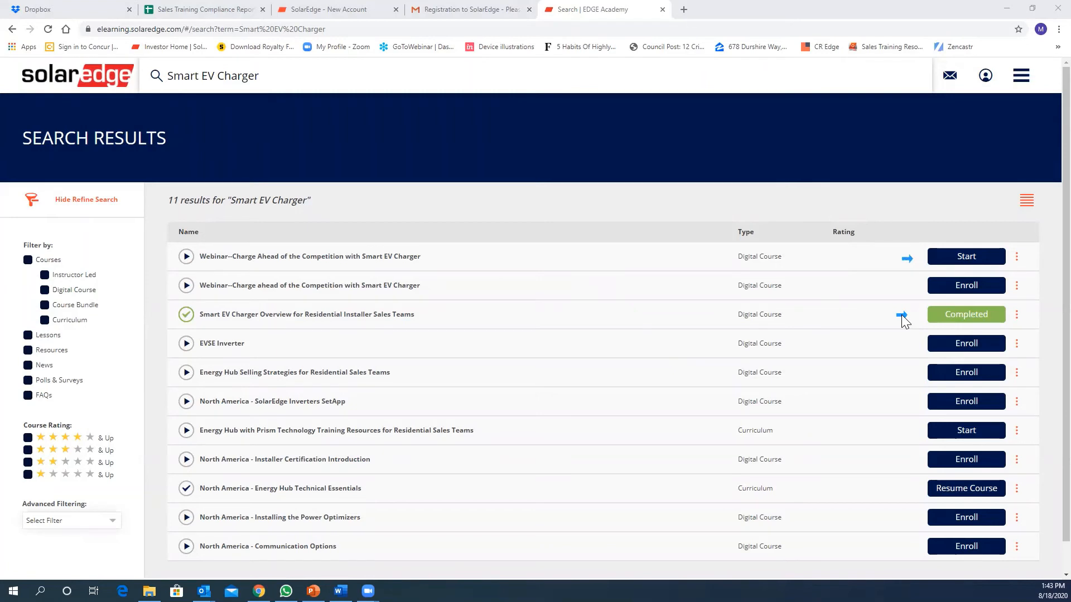
mouse_move(904, 290)
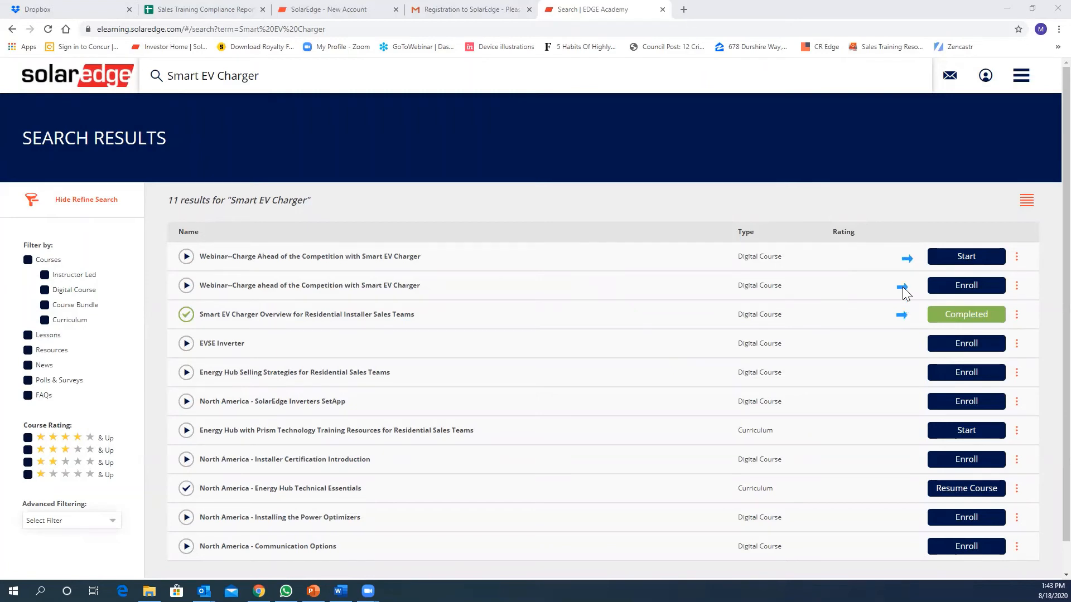
mouse_move(881, 258)
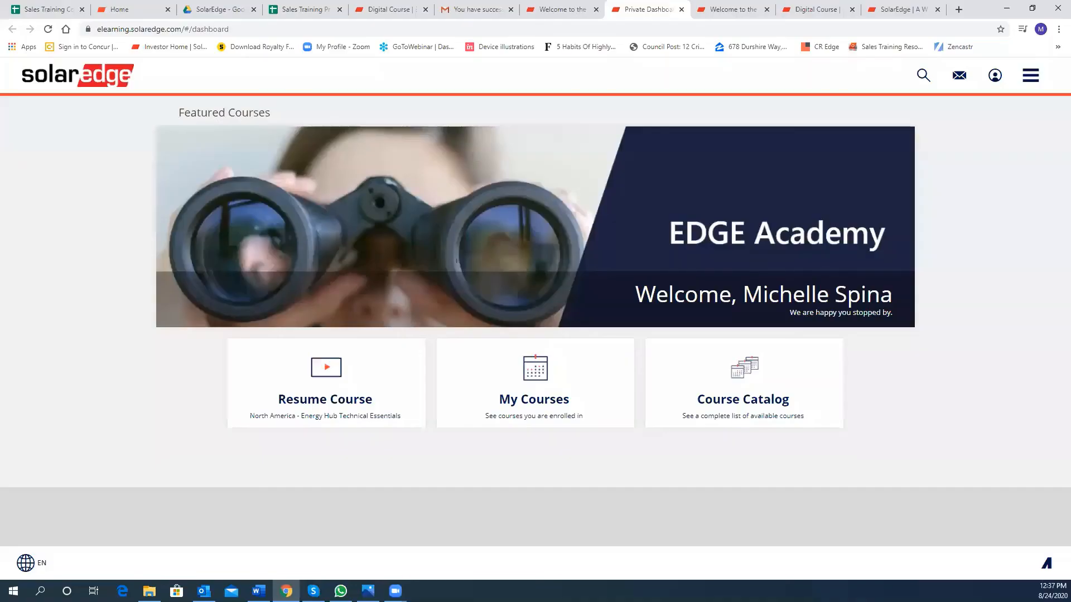
mouse_move(640, 489)
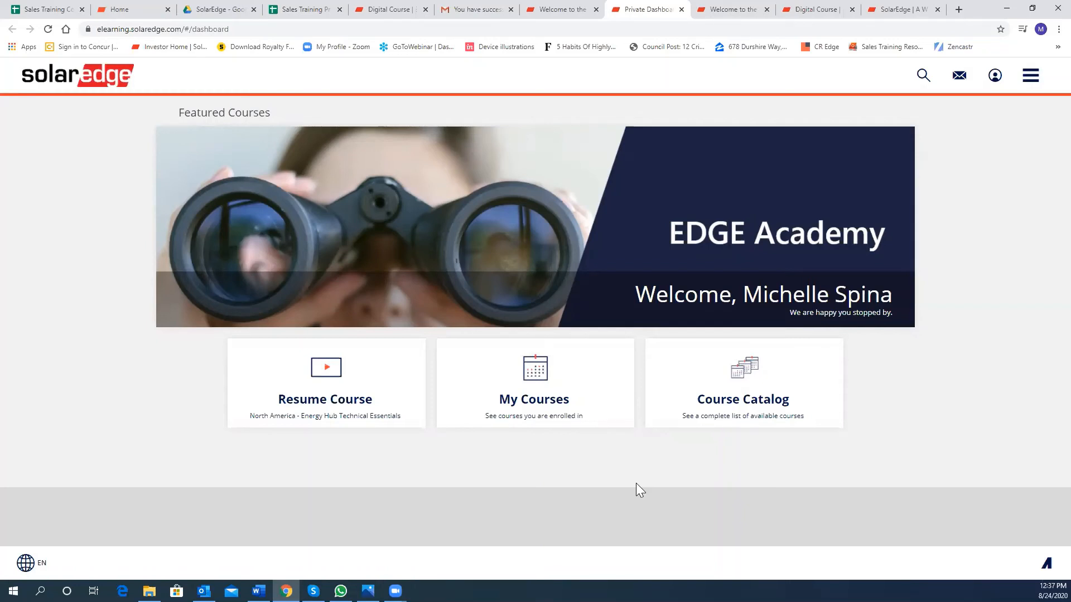
mouse_move(635, 498)
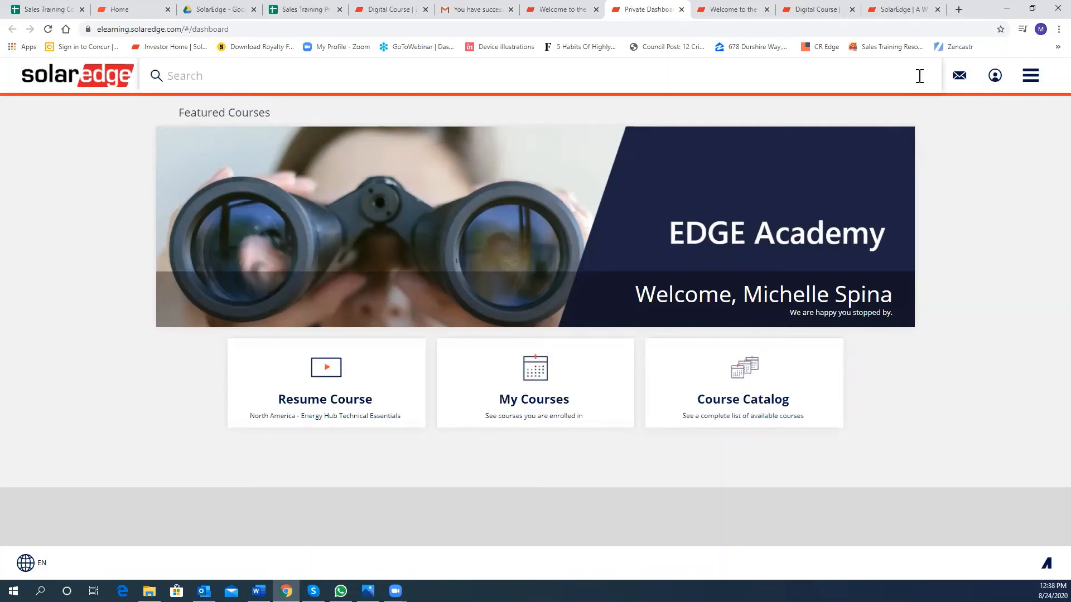
- Search for 'no call rma' and start the No-Call RMA Training course
text(no call rma)
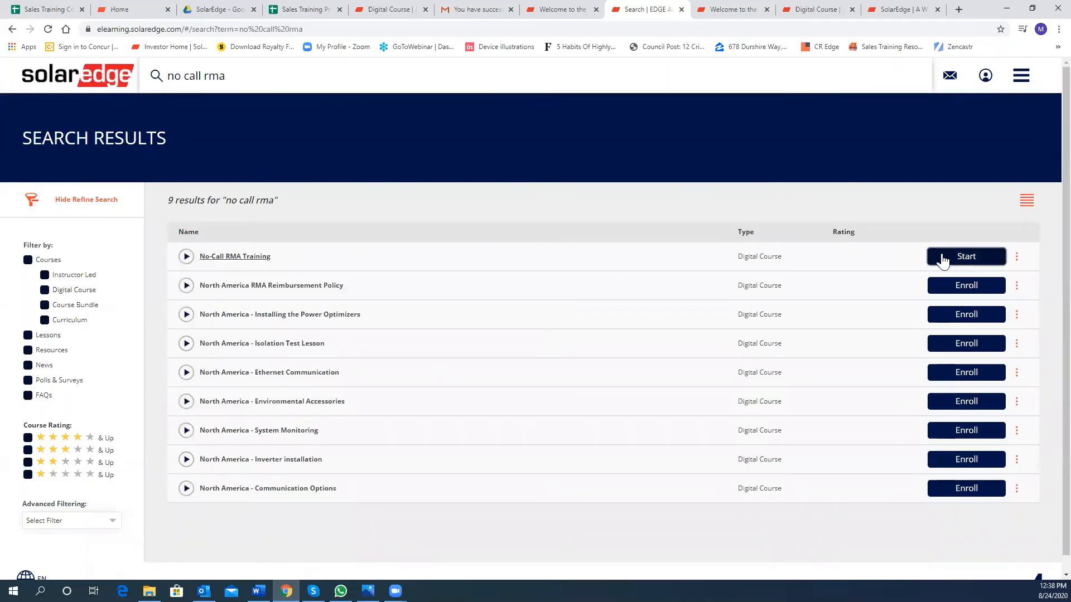
click(966, 256)
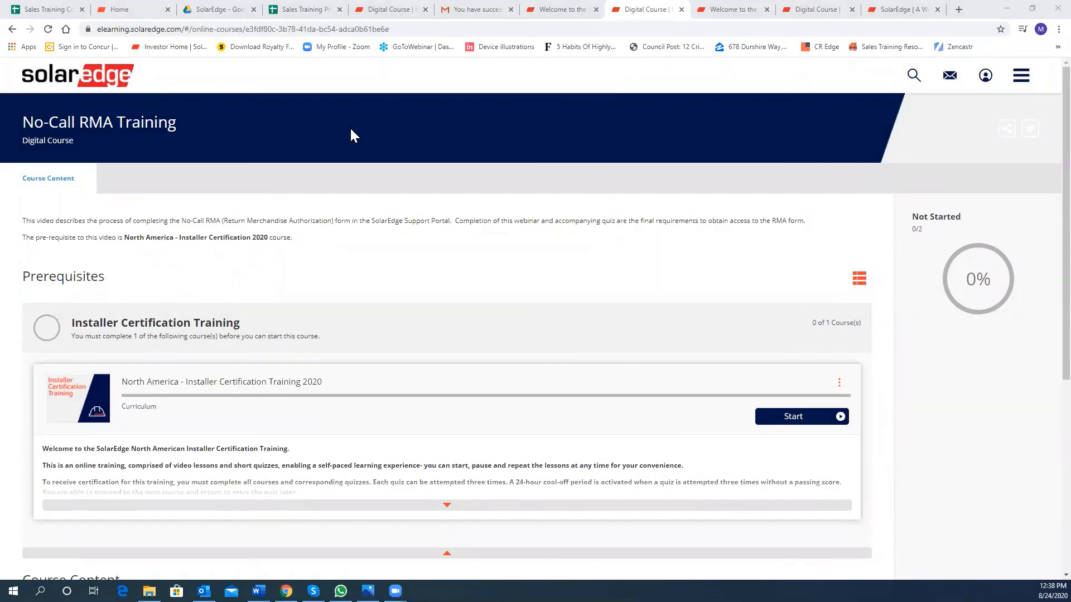
mouse_move(246, 244)
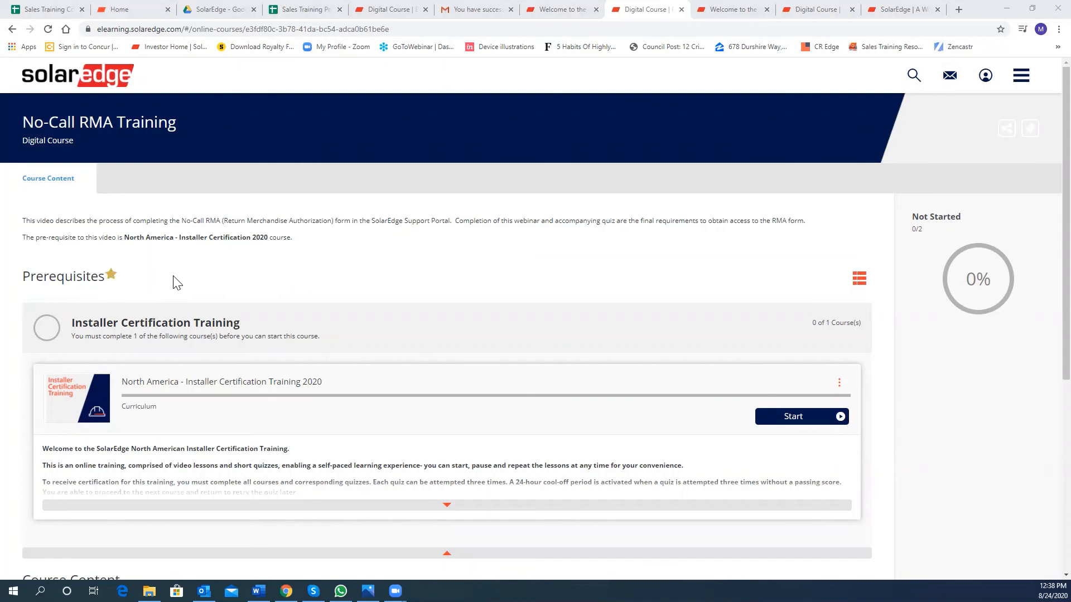
mouse_move(726, 92)
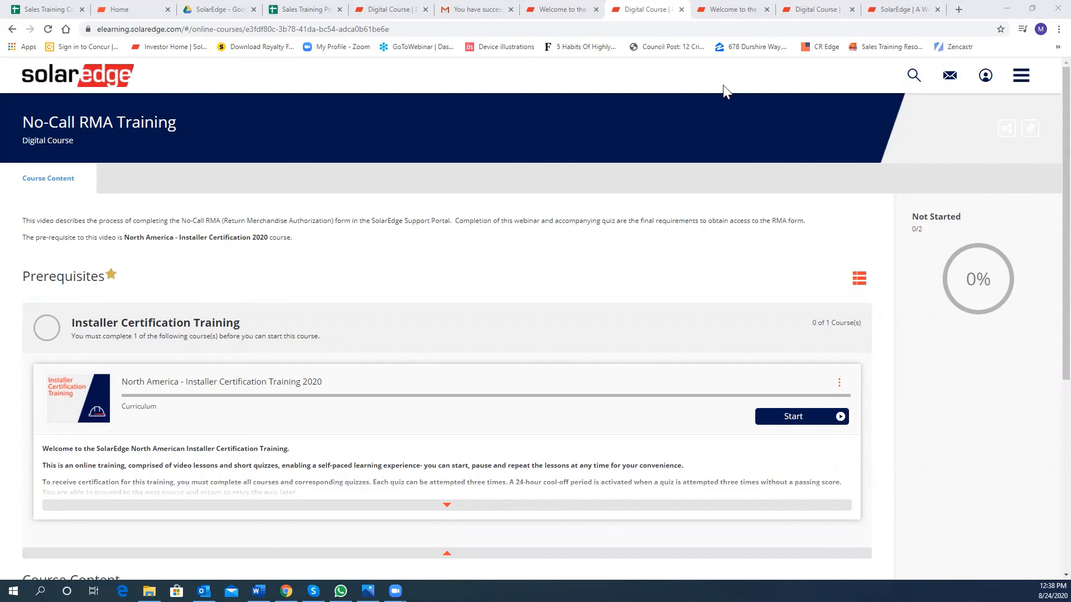
mouse_move(749, 77)
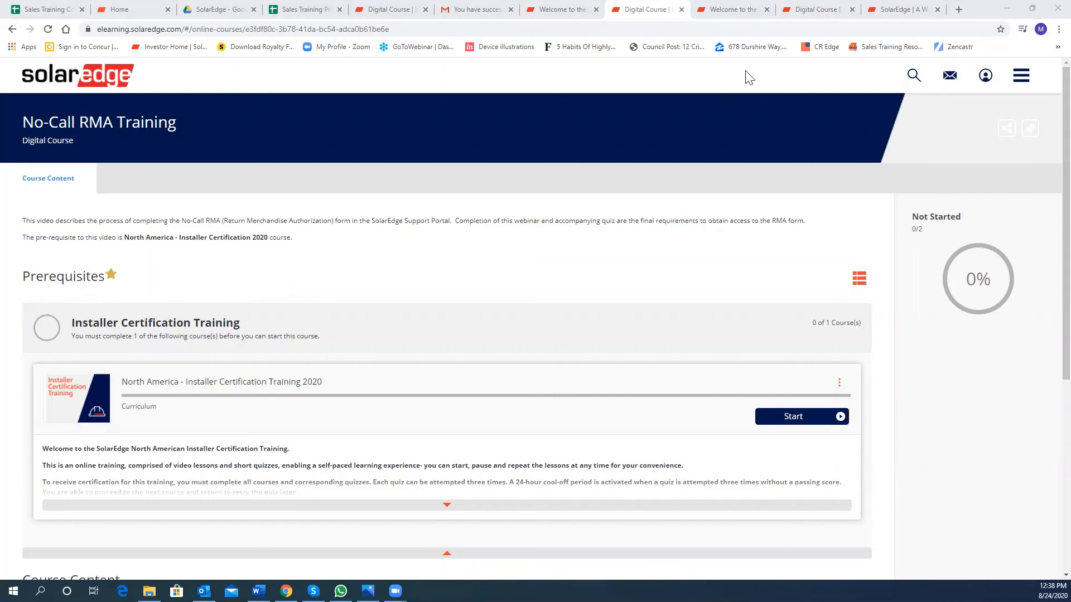
- Scroll the No-Call RMA Training page down to its Course Content lessons
scroll(down, 3)
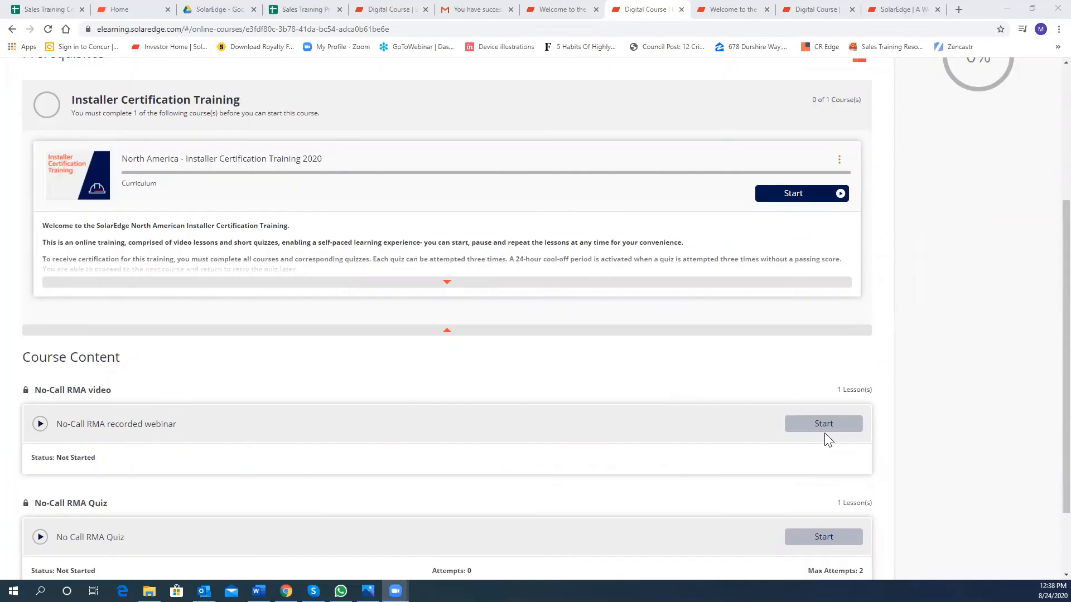
mouse_move(808, 443)
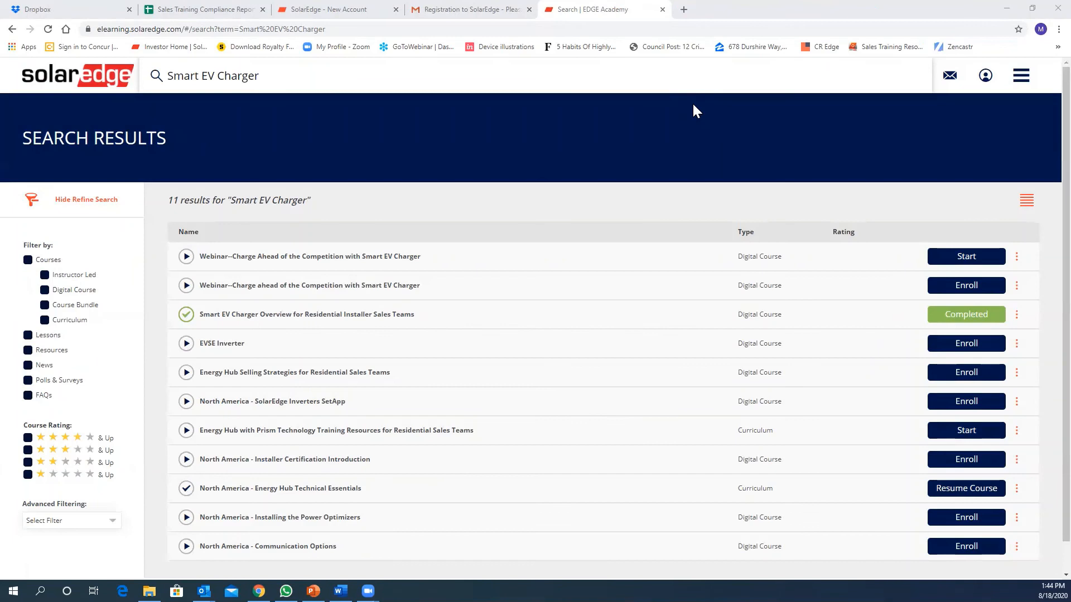
mouse_move(774, 127)
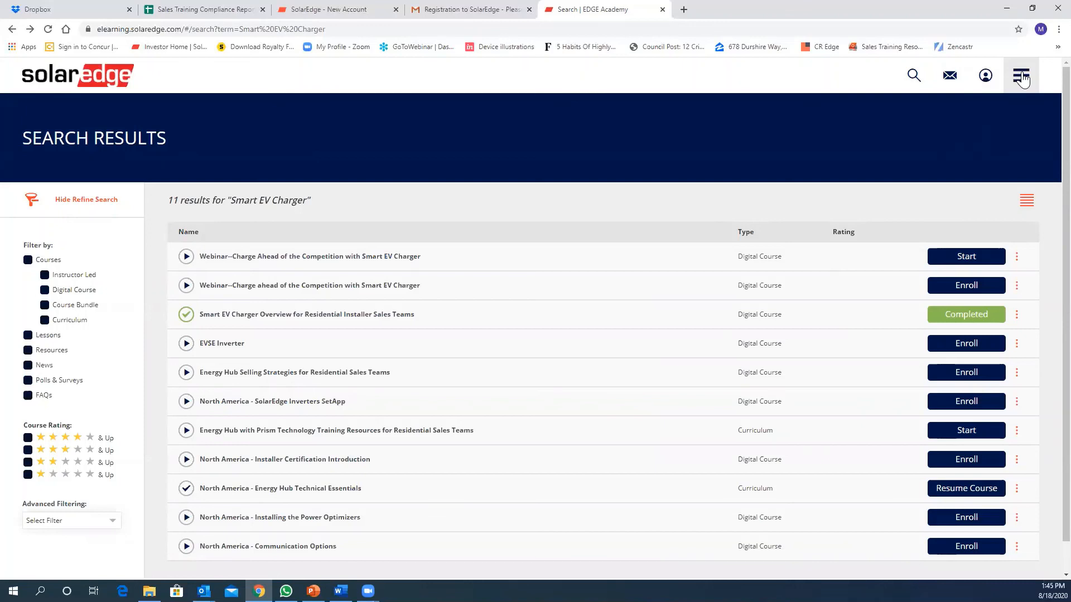
- Reveal the main menu with Dashboard, My Courses, Course Catalog, Reports and Log Off
click(1031, 75)
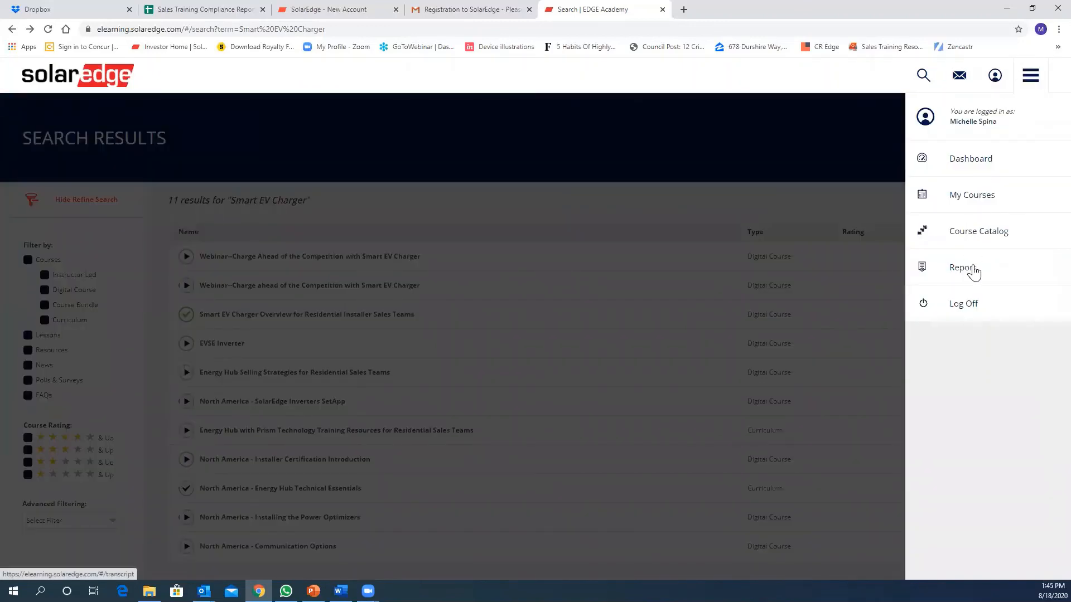
- View the Reports transcript listing 21 enrolled courses with statuses and enrollment dates
click(964, 266)
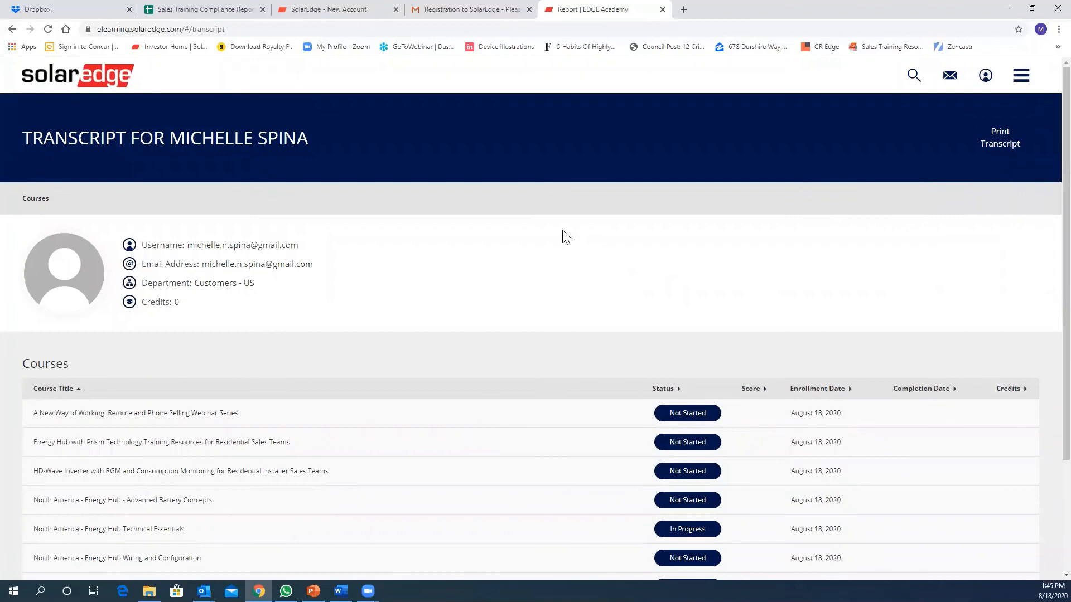
scroll(down, 3)
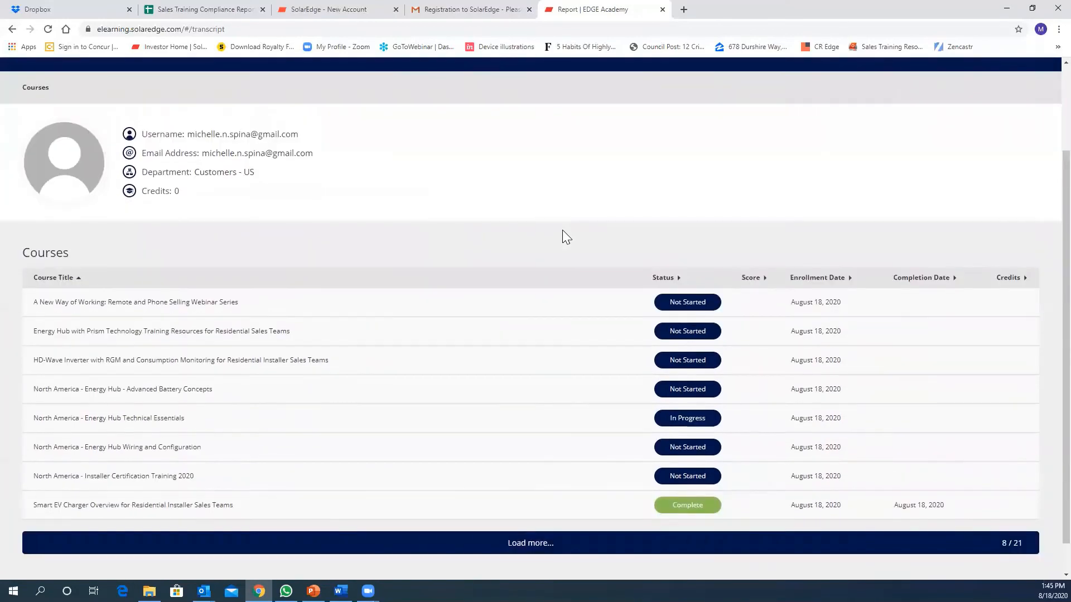
click(530, 543)
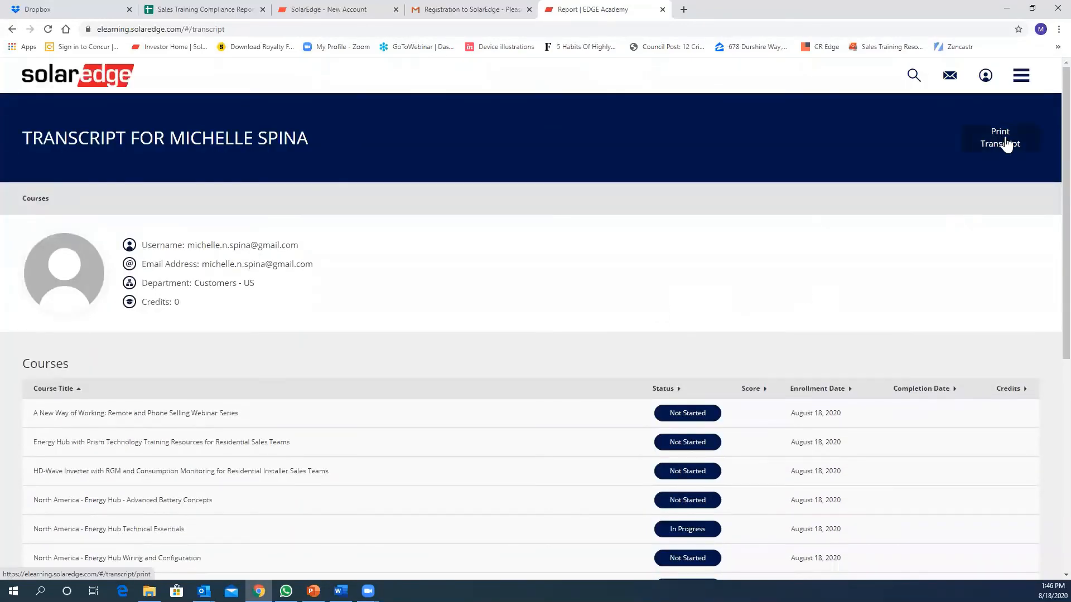
mouse_move(730, 208)
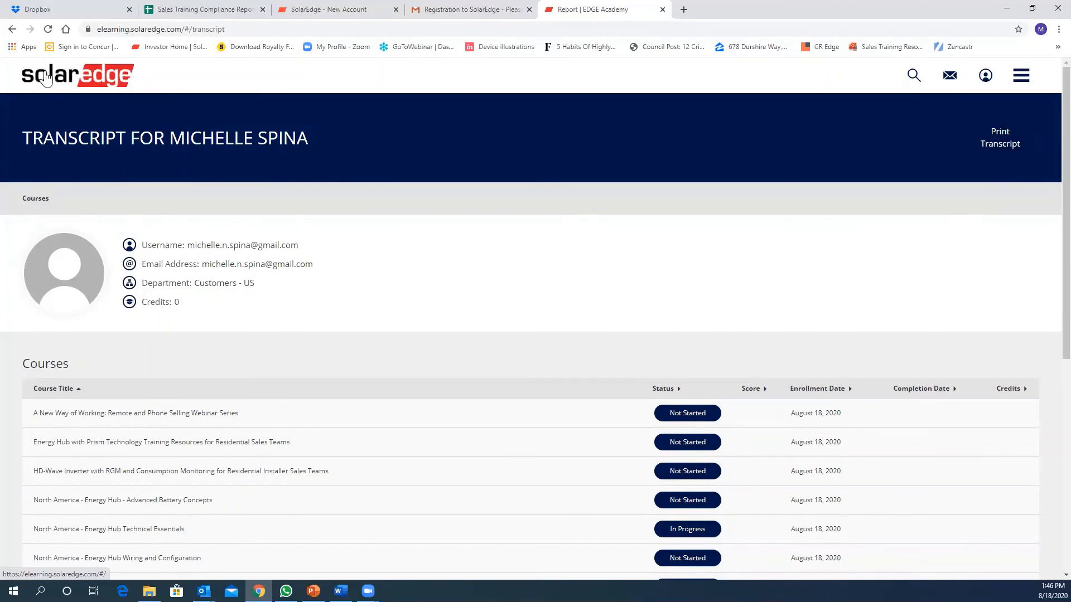
- Go back to the dashboard via the SolarEdge logo
click(76, 74)
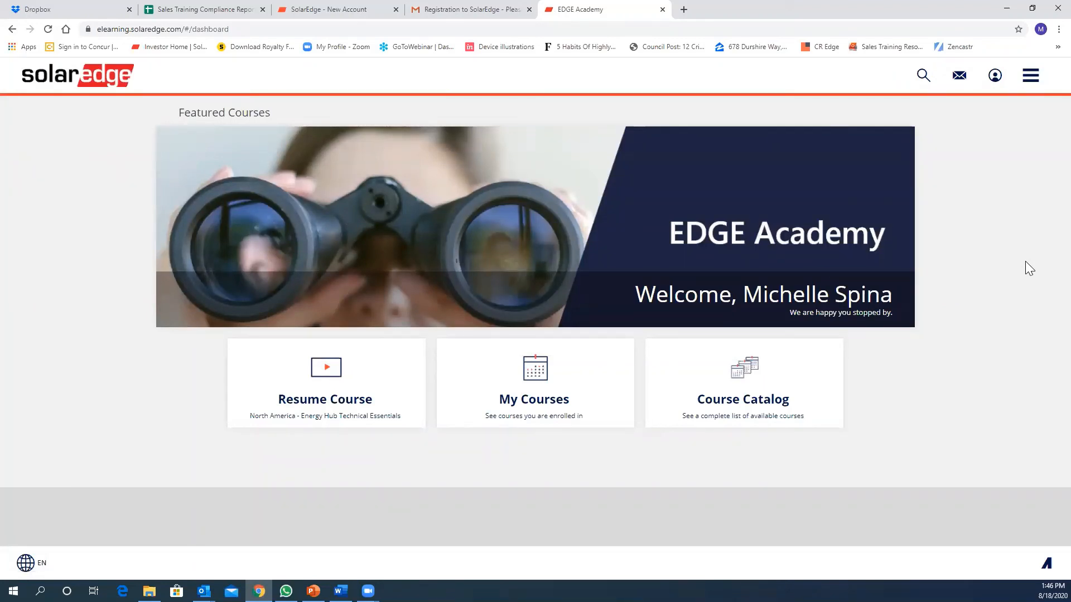
mouse_move(699, 377)
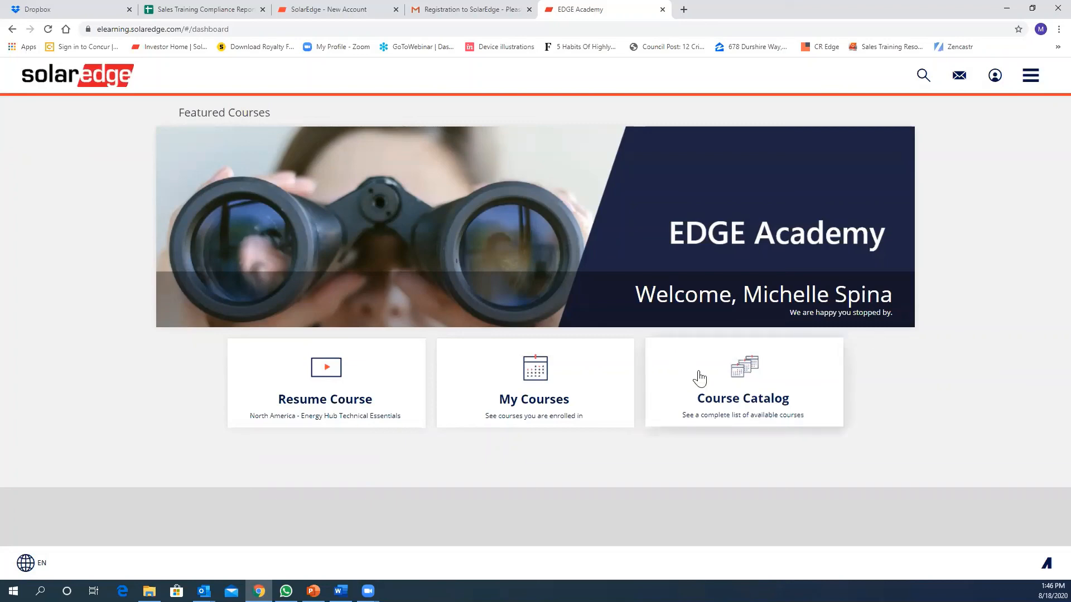